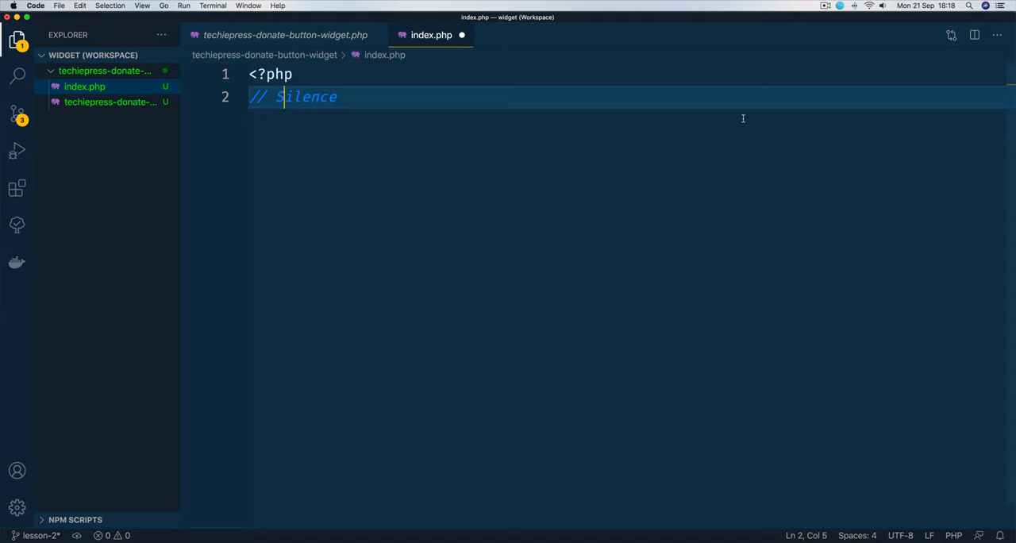
# Step: Find and install the ftp-sync extension from the Extensions view, then close its details page
pyautogui.click(18, 189)
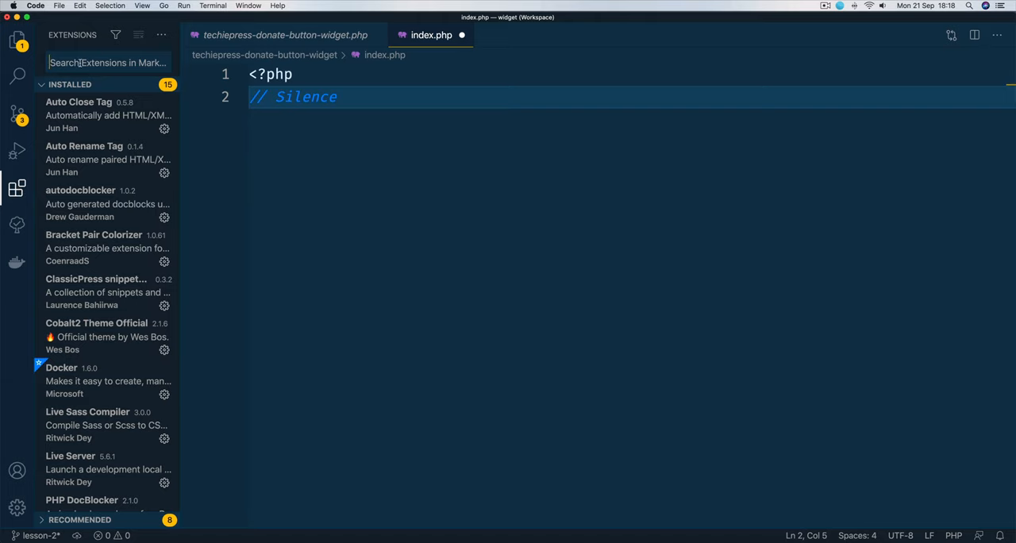
pyautogui.write('ftp-sync')
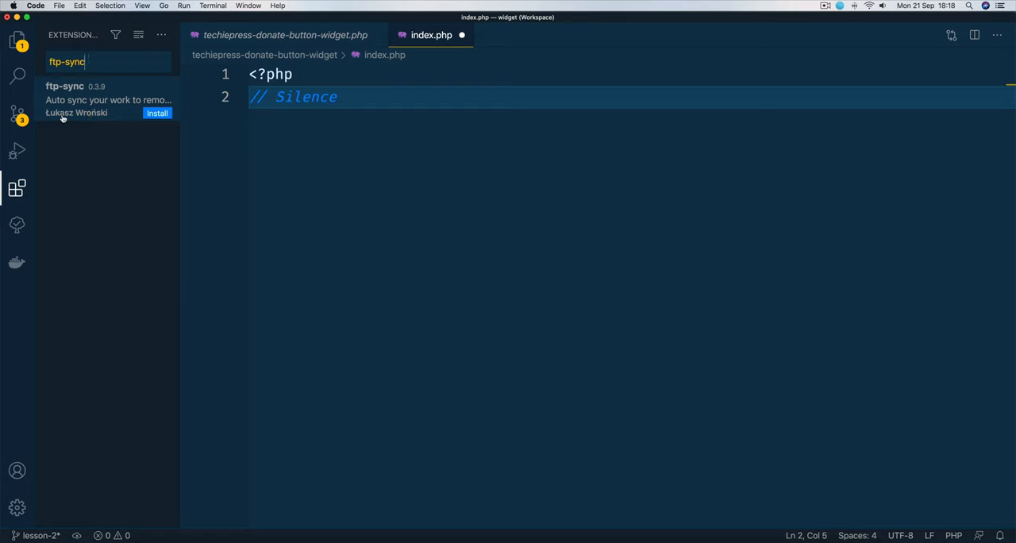
pyautogui.moveTo(68, 119)
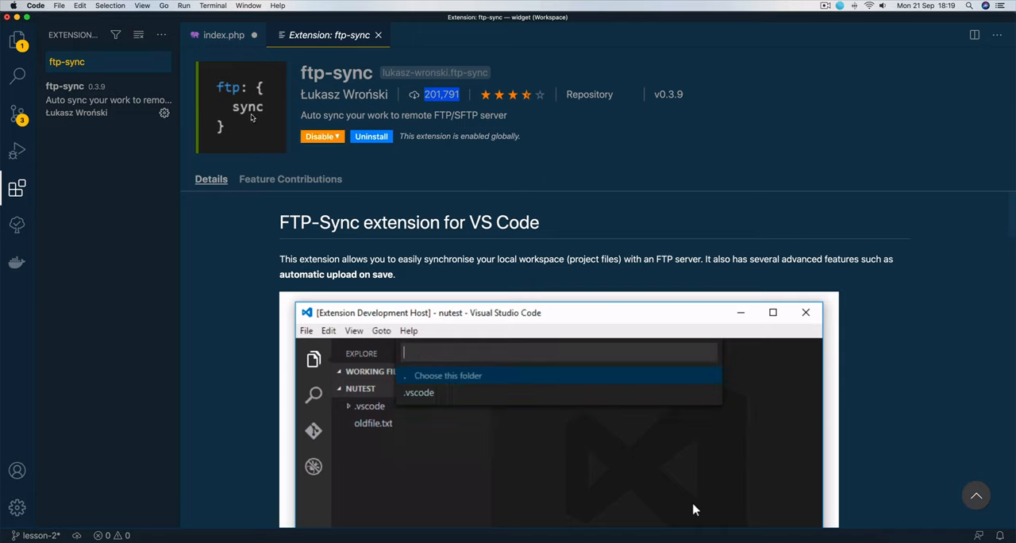
pyautogui.click(223, 35)
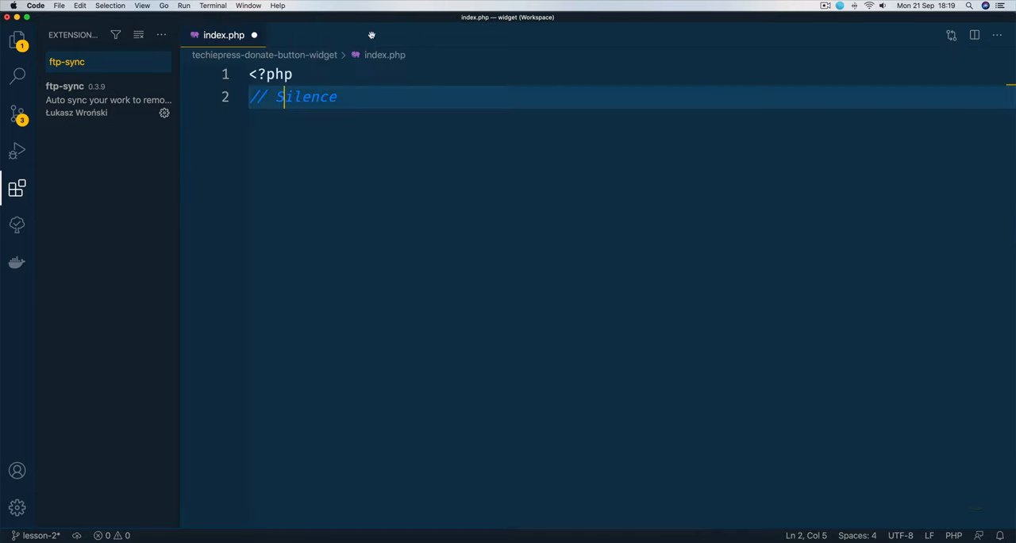
# Step: Filter the Command Palette to the ftp-sync commands (Init, Upload File, Local to Remote)
pyautogui.click(17, 35)
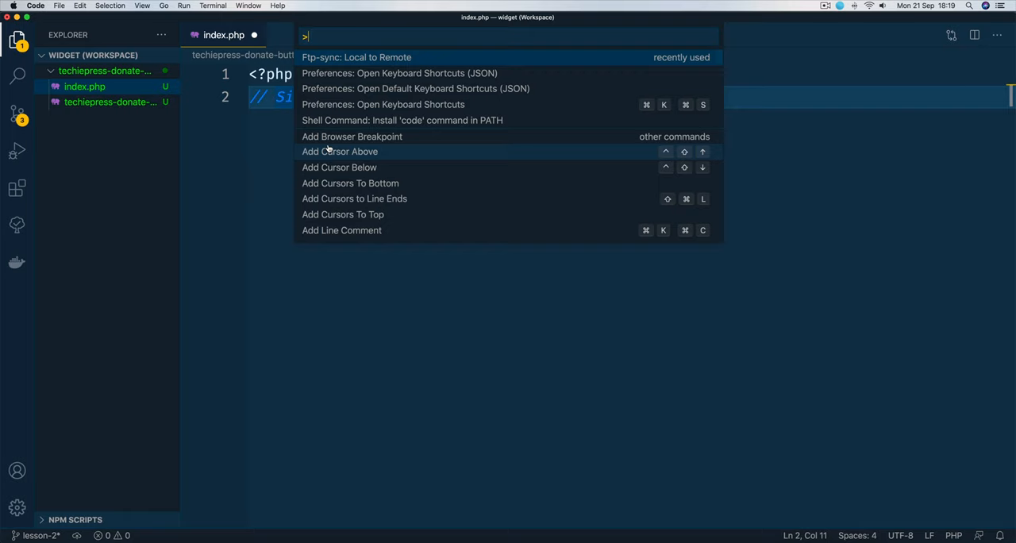
pyautogui.write('f')
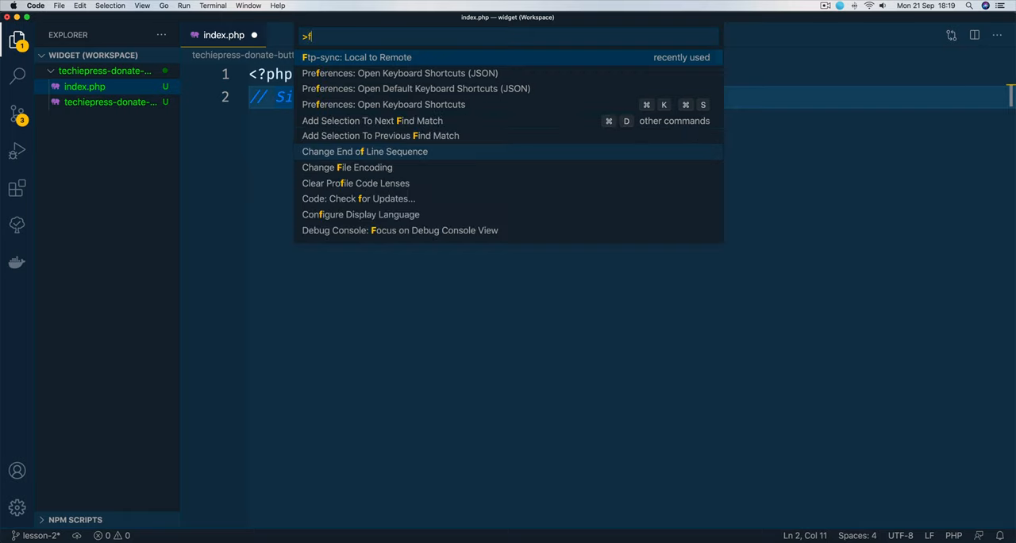
pyautogui.write('tp-synce')
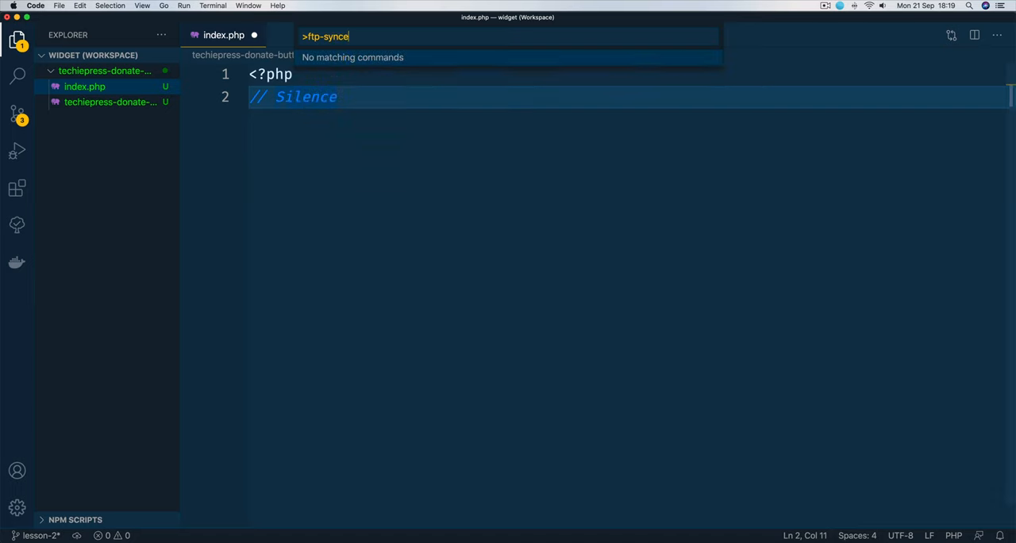
pyautogui.press('Backspace')
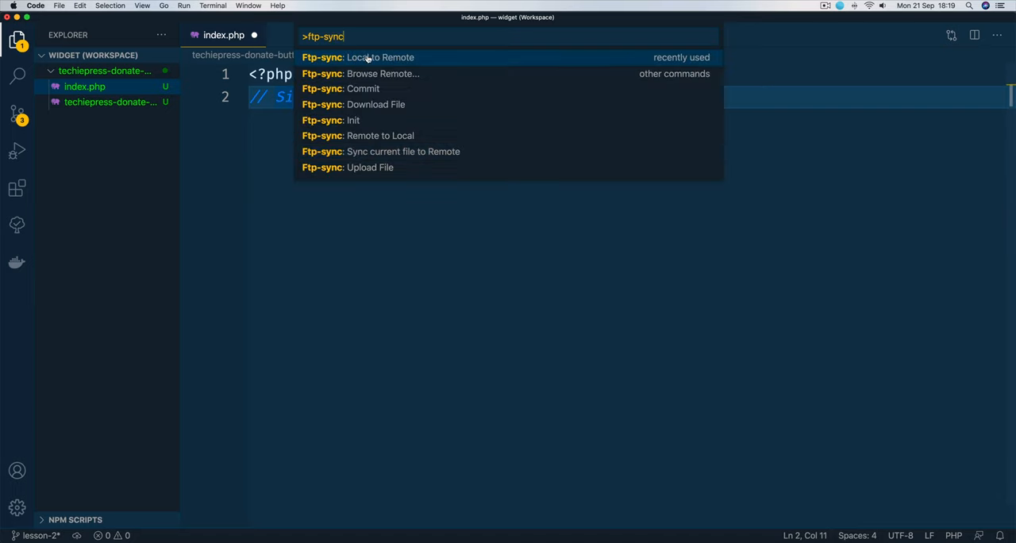
pyautogui.moveTo(368, 57)
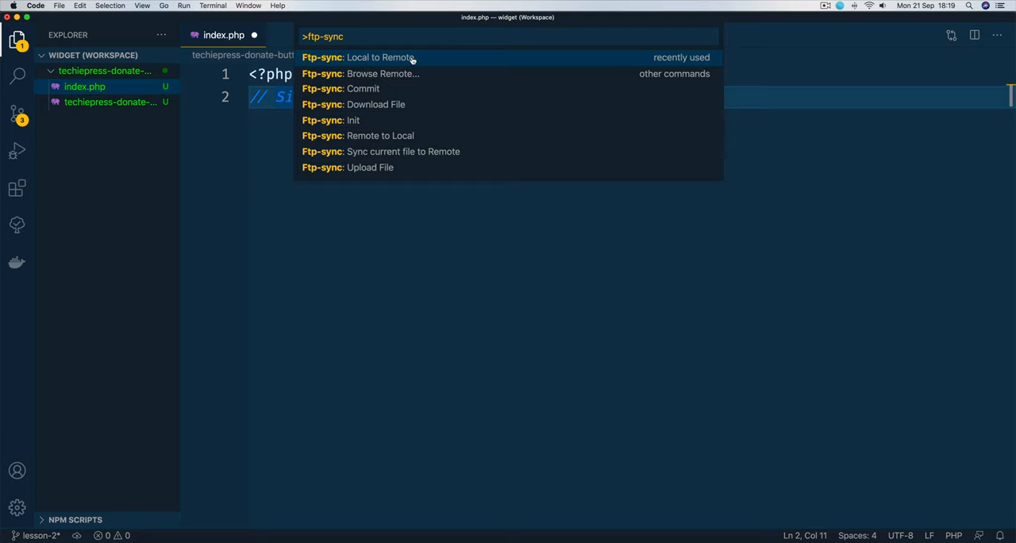
pyautogui.moveTo(381, 73)
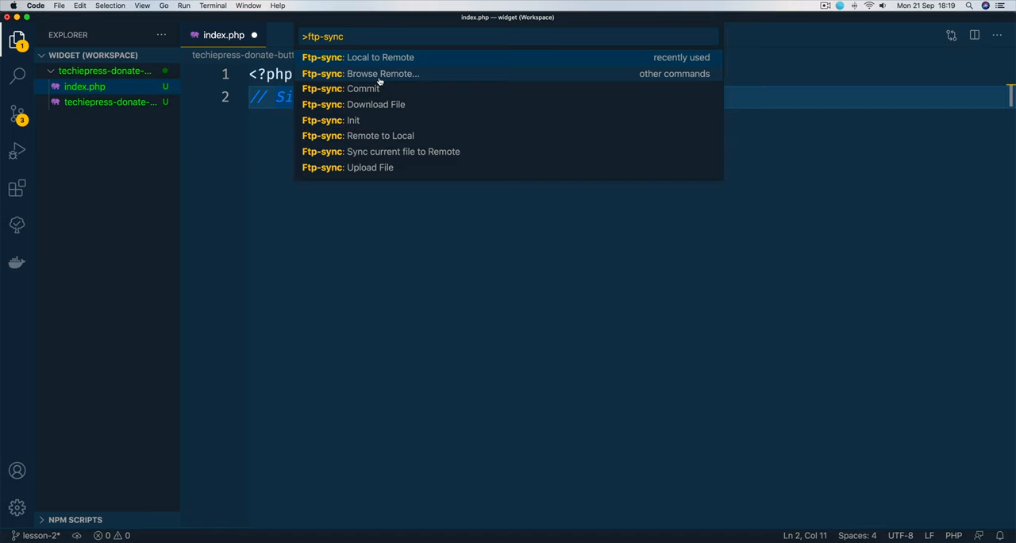
pyautogui.moveTo(372, 135)
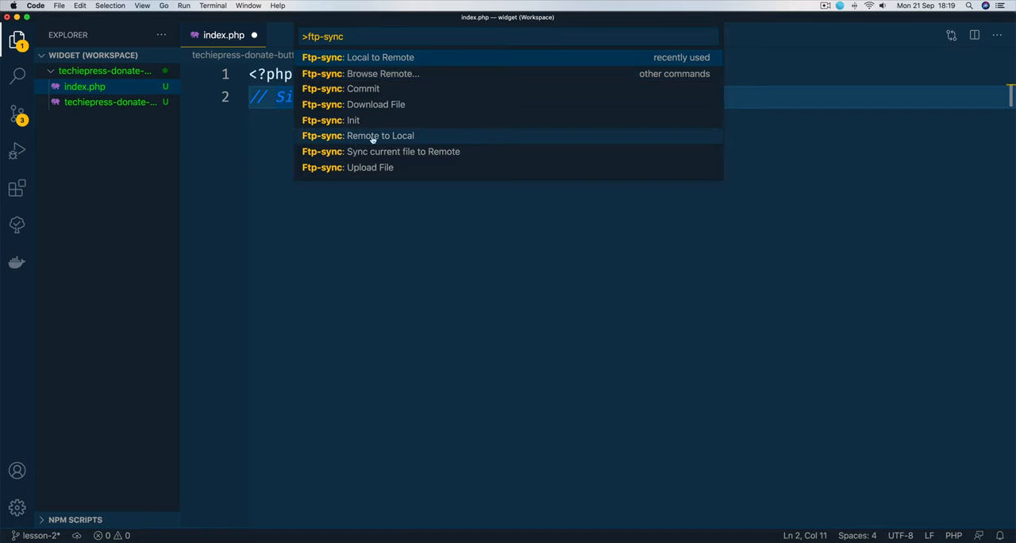
pyautogui.moveTo(419, 169)
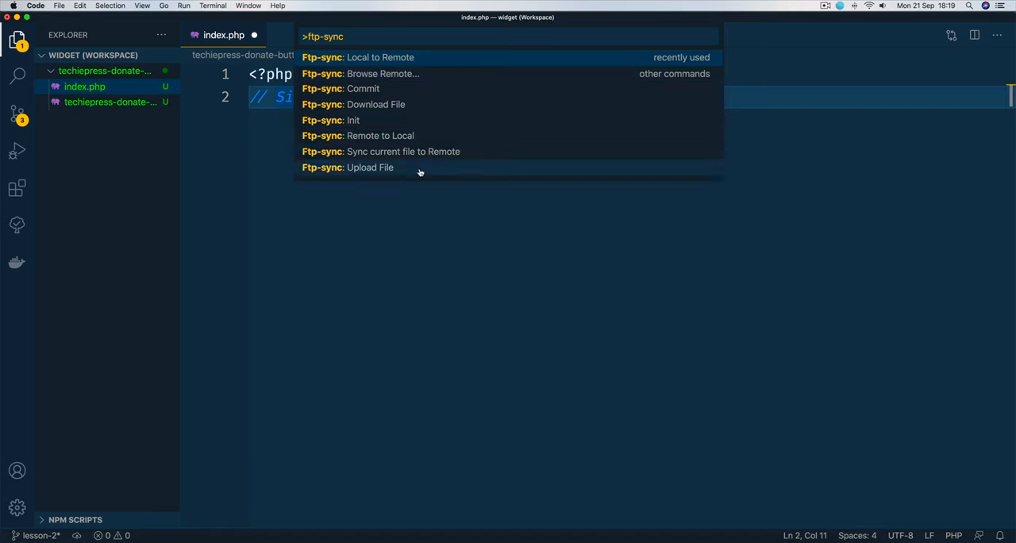
pyautogui.moveTo(403, 152)
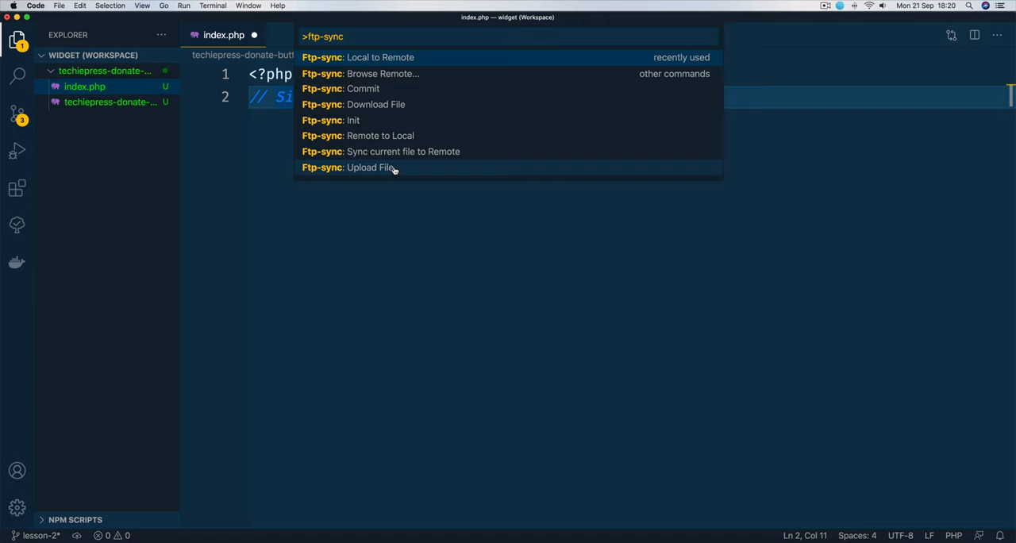
pyautogui.moveTo(369, 61)
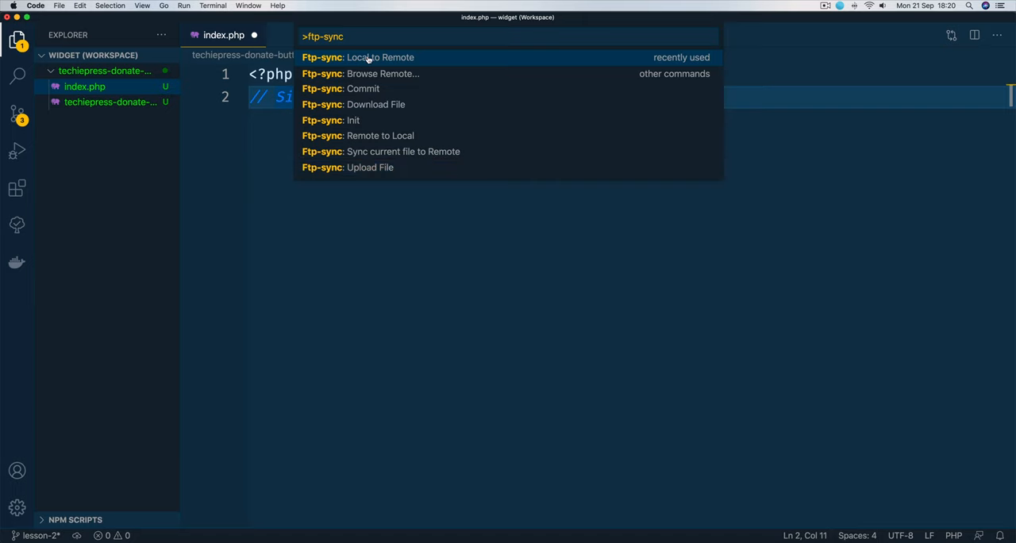
# Step: Create the default ftp-sync.json config via Local to Remote and reveal it in the .vscode folder
pyautogui.click(381, 57)
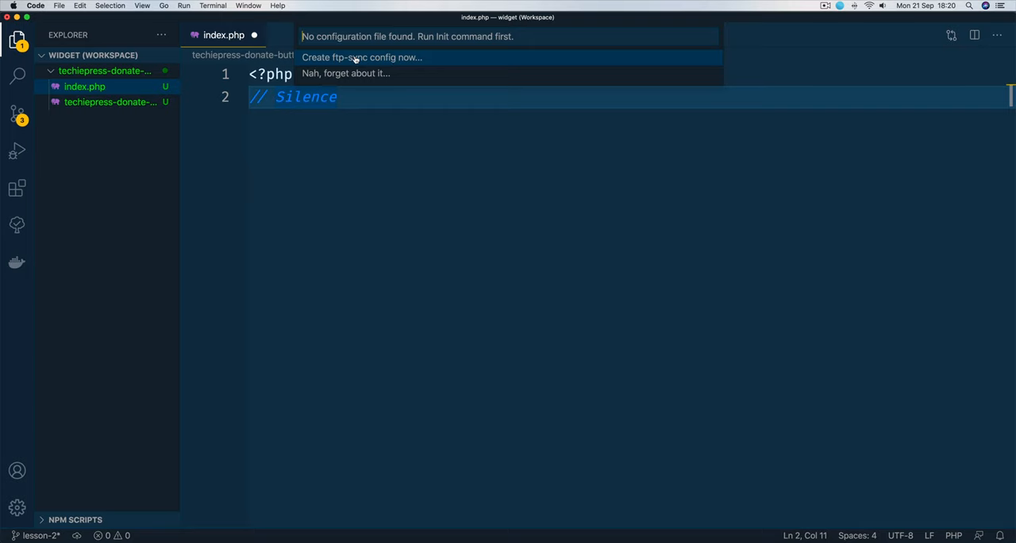
pyautogui.click(361, 57)
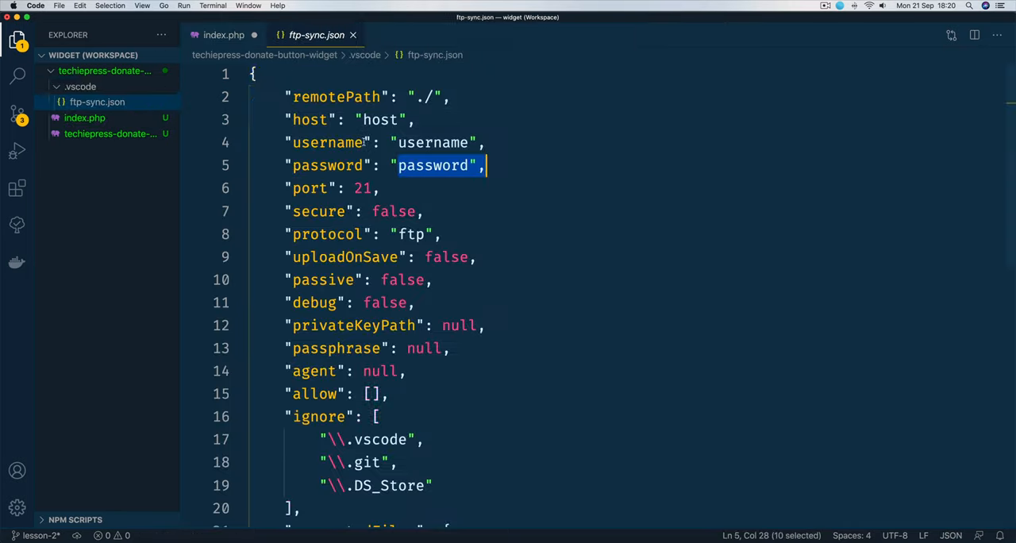
pyautogui.click(79, 85)
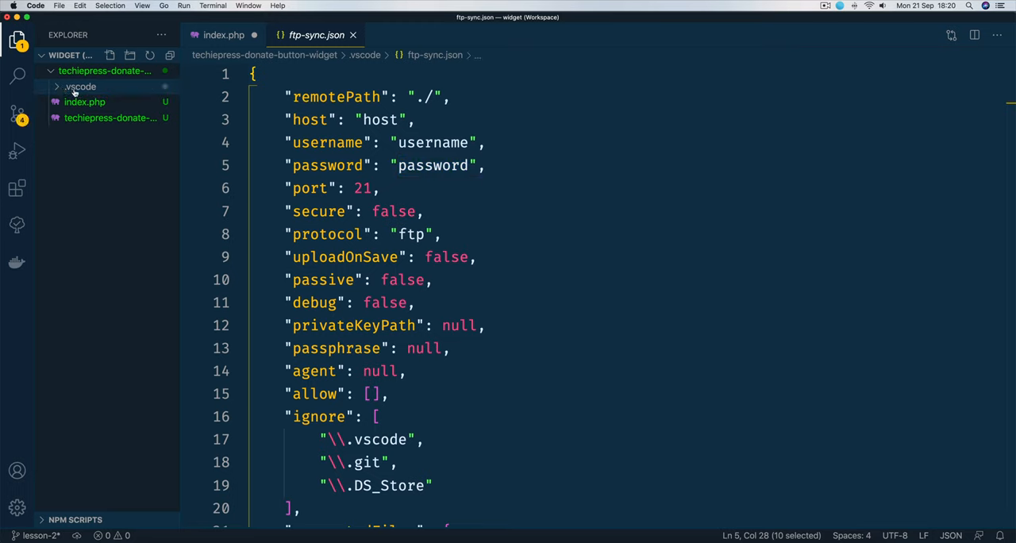
pyautogui.click(79, 85)
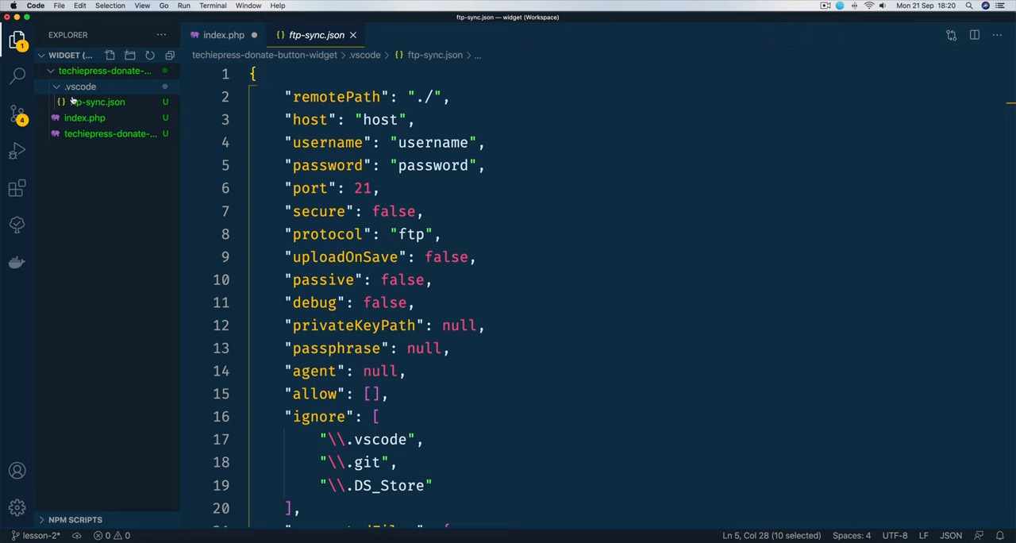
pyautogui.click(97, 102)
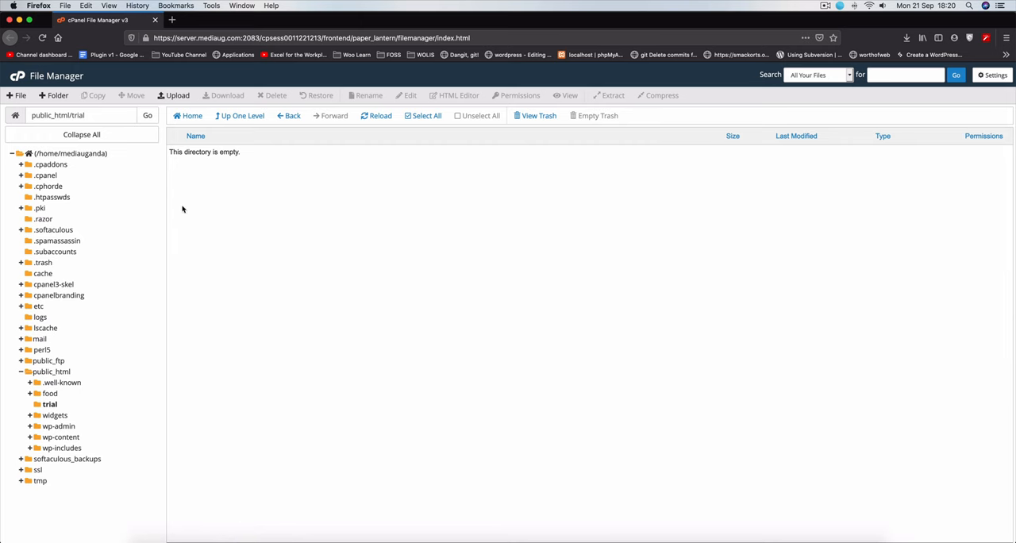
pyautogui.moveTo(43, 405)
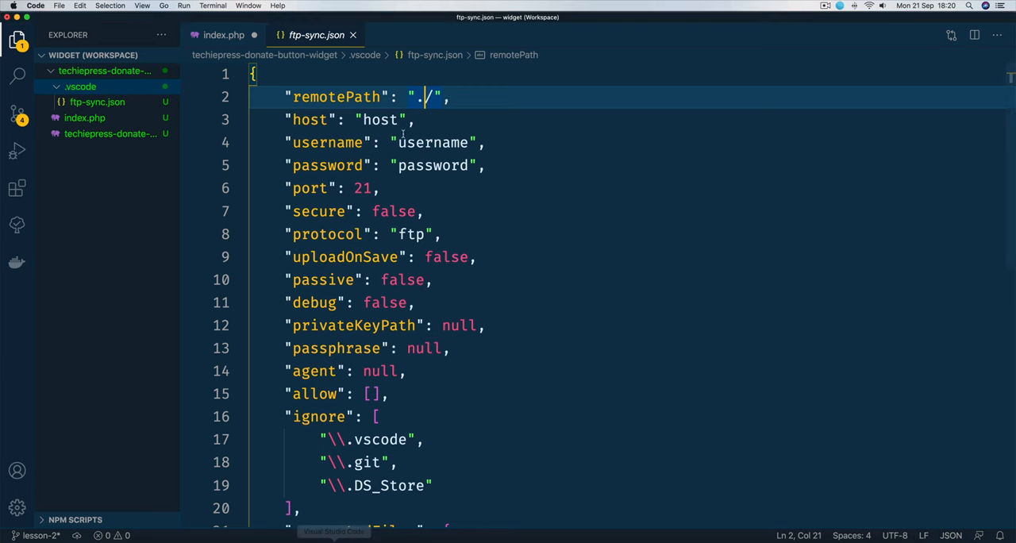
# Step: Set remotePath in ftp-sync.json to ./public_html/trial
pyautogui.press('Backspace')
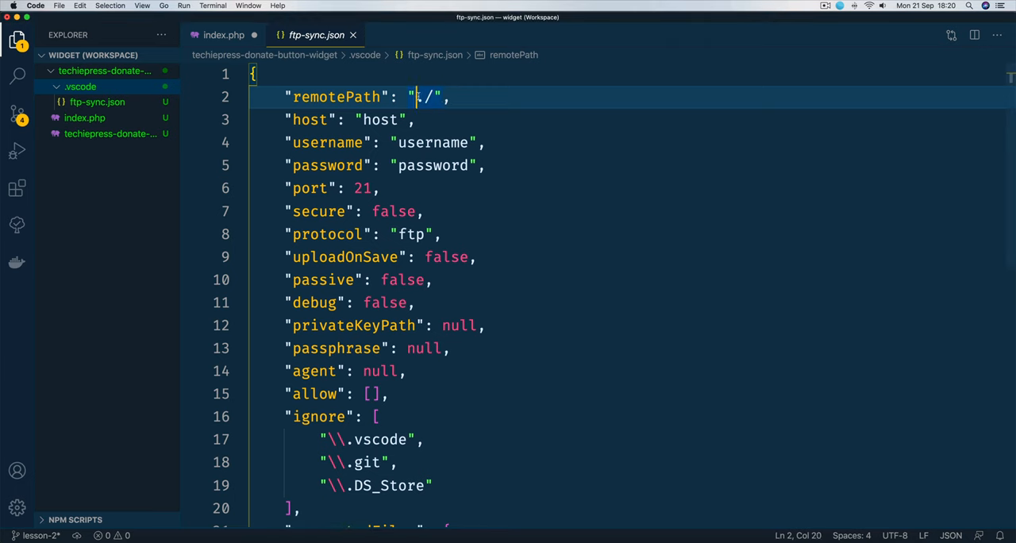
pyautogui.write('.')
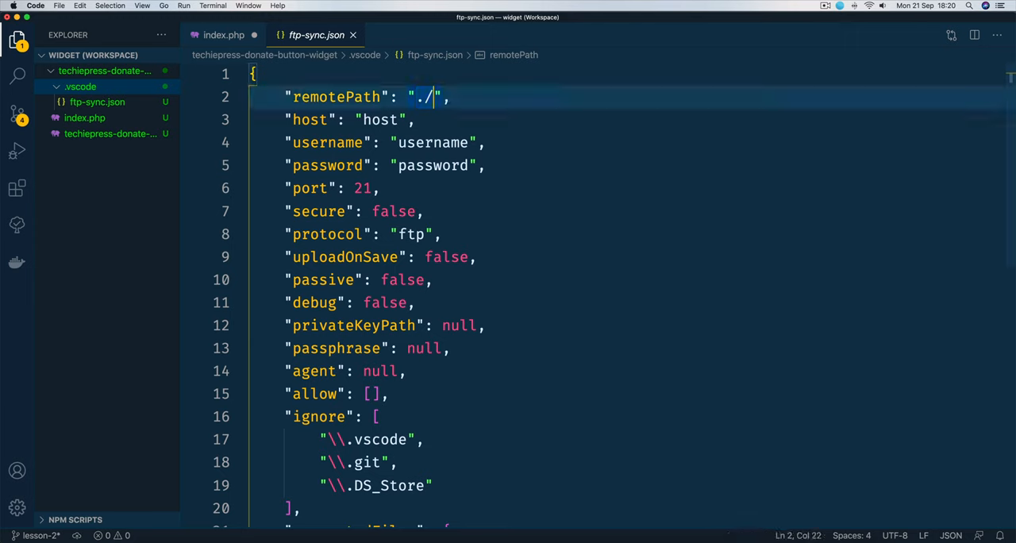
pyautogui.write('public')
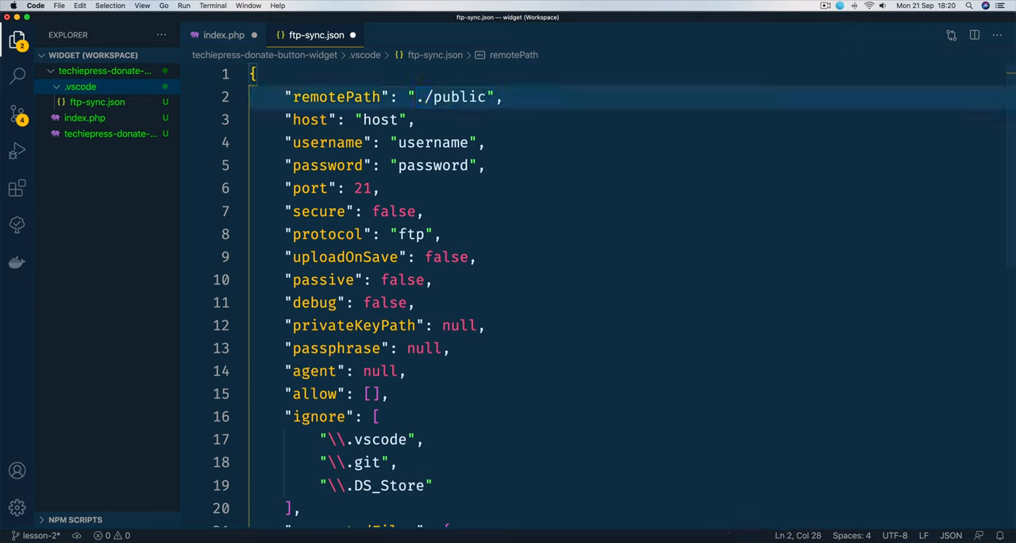
pyautogui.write('_html')
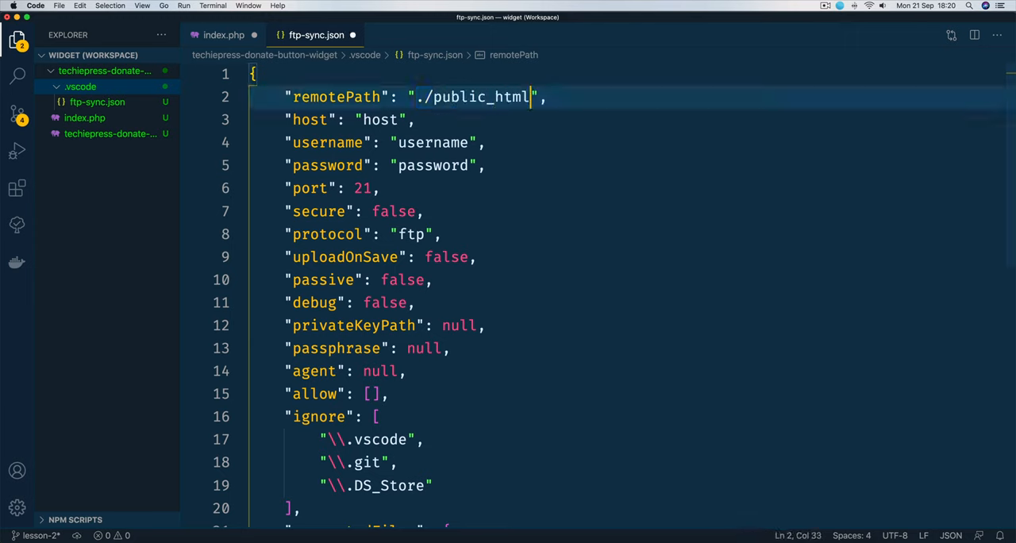
pyautogui.write('/trial')
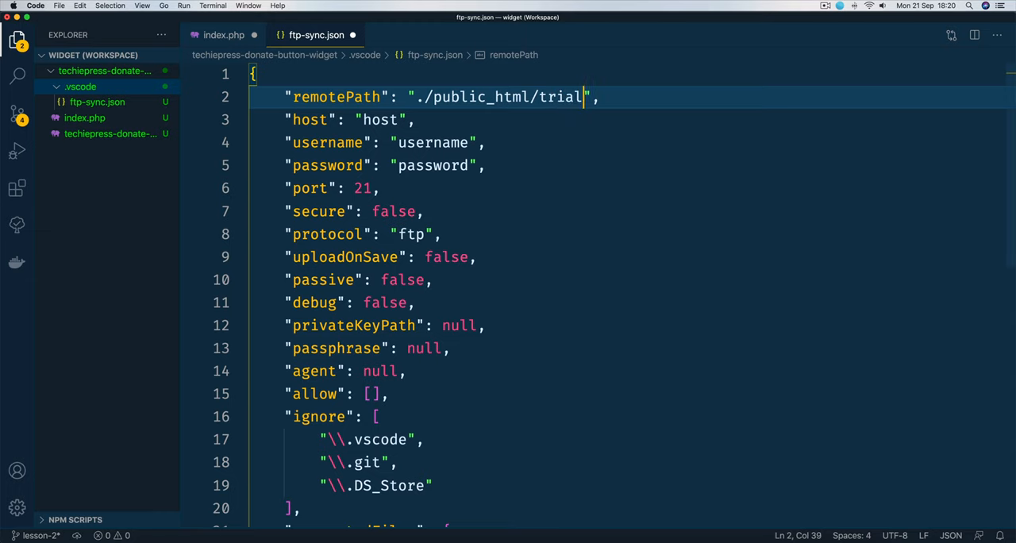
# Step: Set the host to mediauganda.com and fill in the username and password
pyautogui.doubleClick(379, 121)
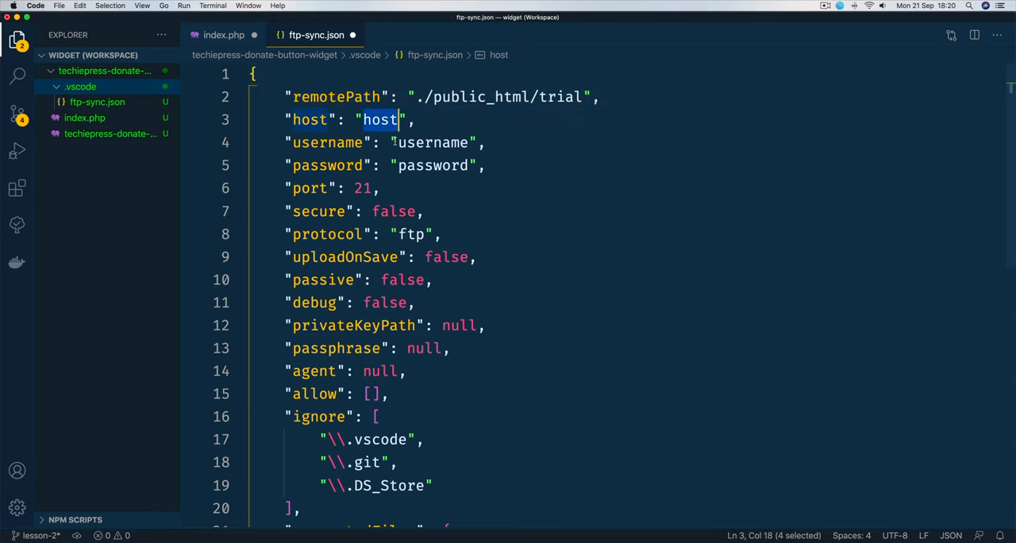
pyautogui.write('mediauganda.com')
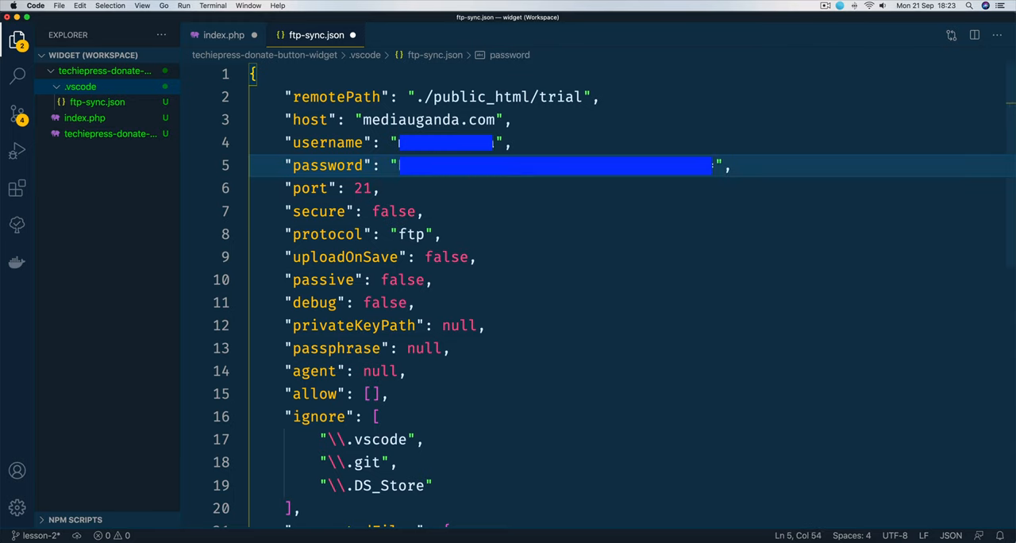
pyautogui.doubleClick(362, 189)
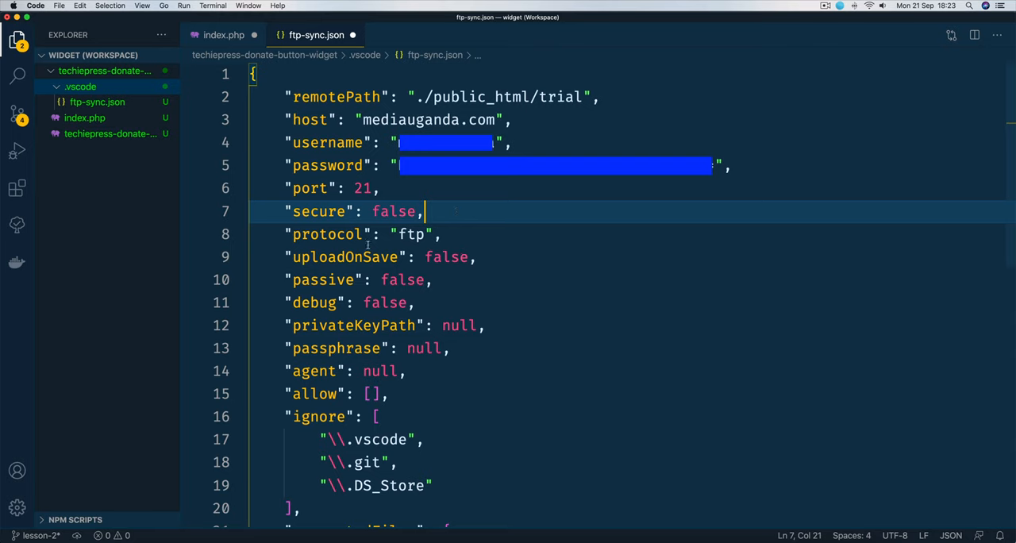
pyautogui.click(328, 258)
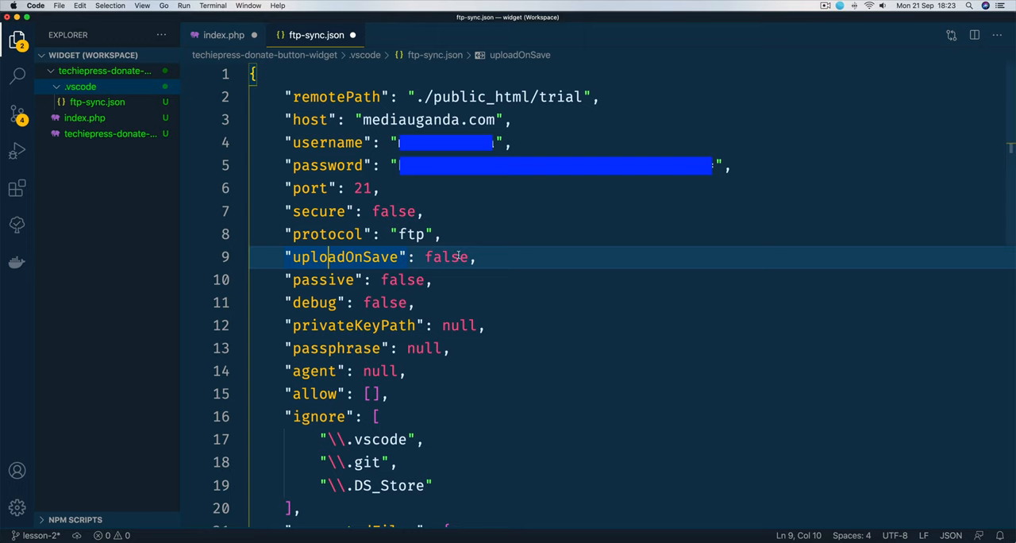
# Step: Set uploadOnSave to true and include the .php, .js, .css, .html extensions
pyautogui.doubleClick(448, 257)
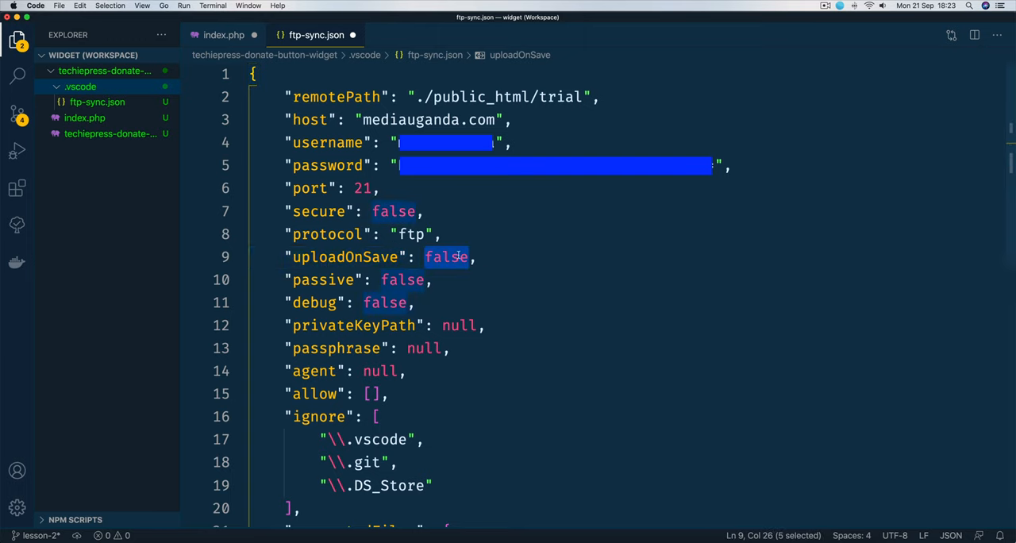
pyautogui.write('true')
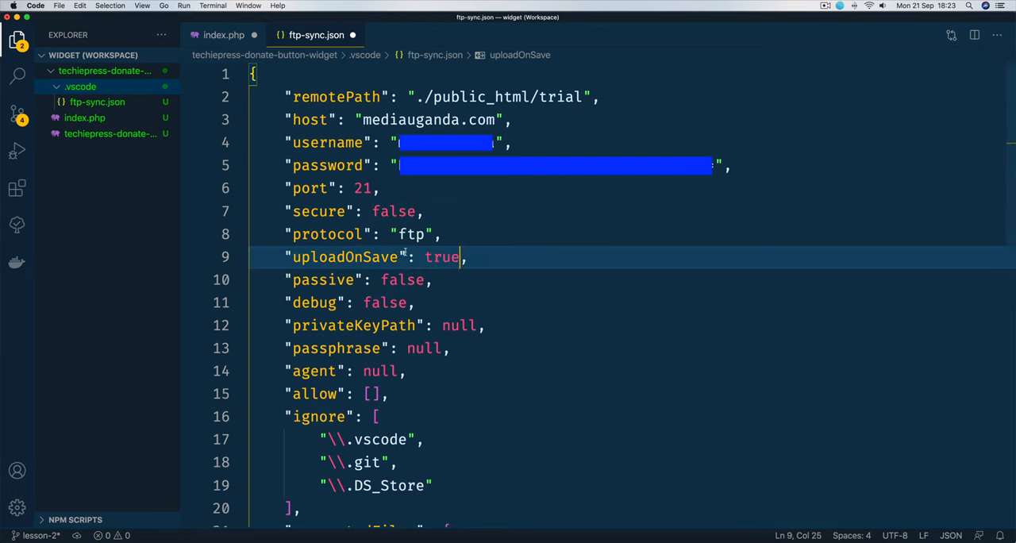
pyautogui.moveTo(486, 234)
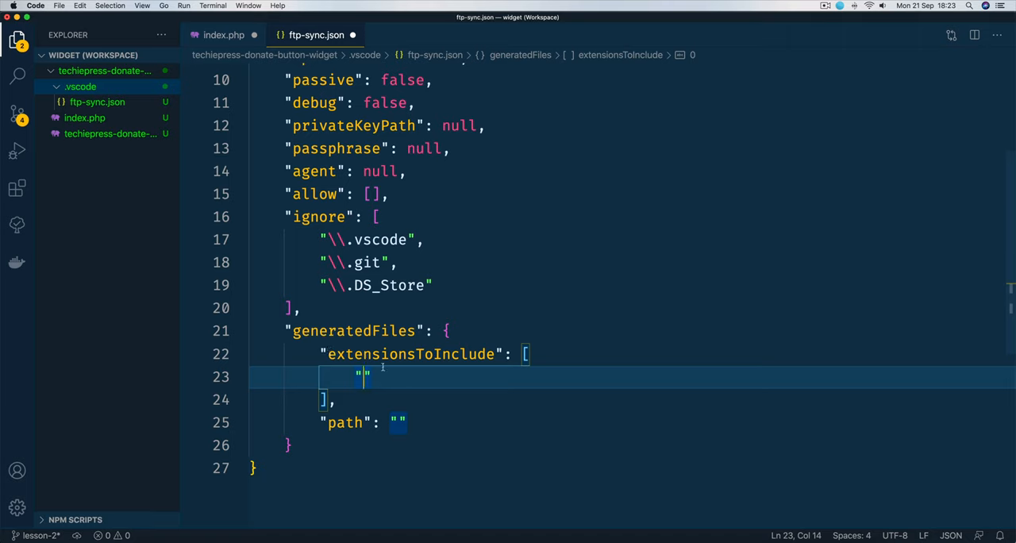
pyautogui.write('.p')
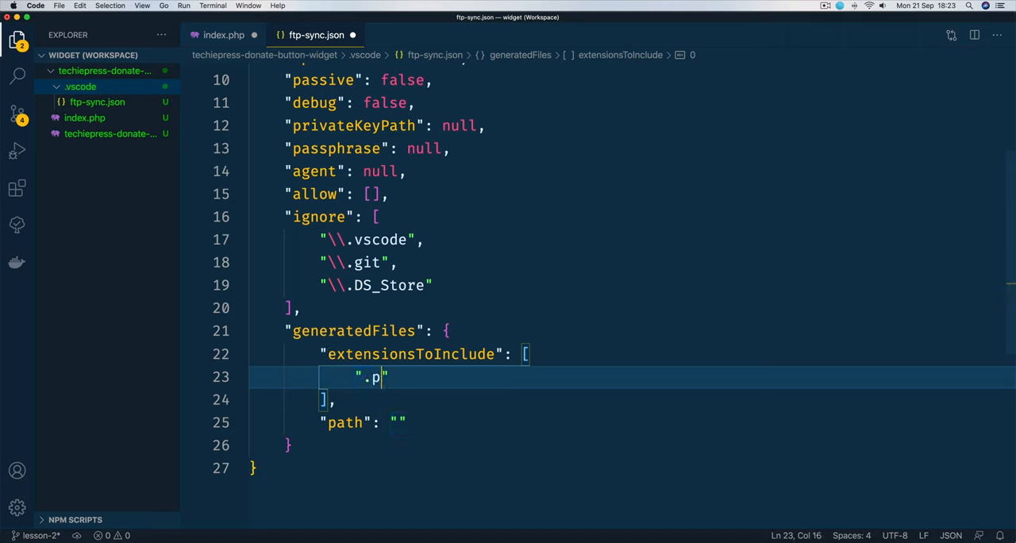
pyautogui.write('hp,')
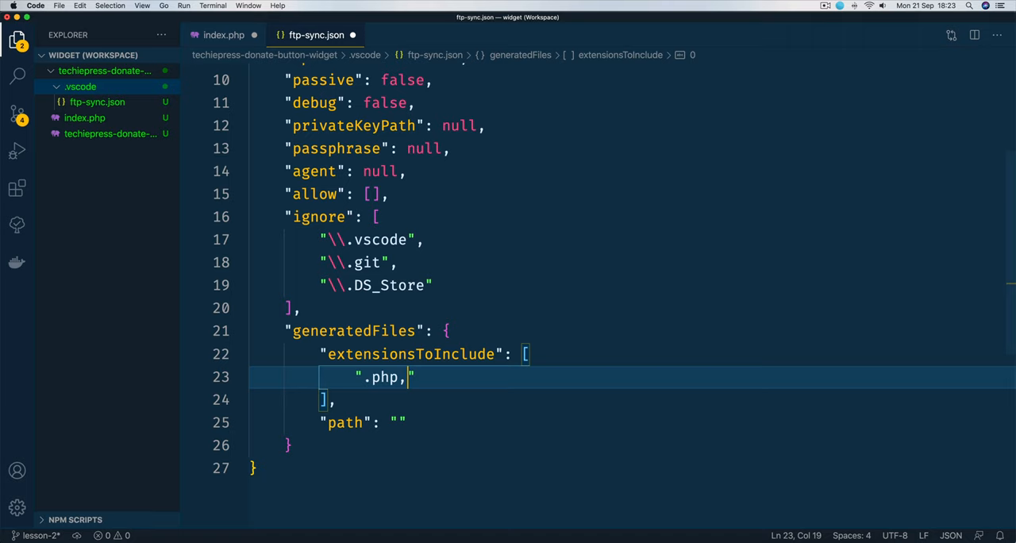
pyautogui.write('.js, .css')
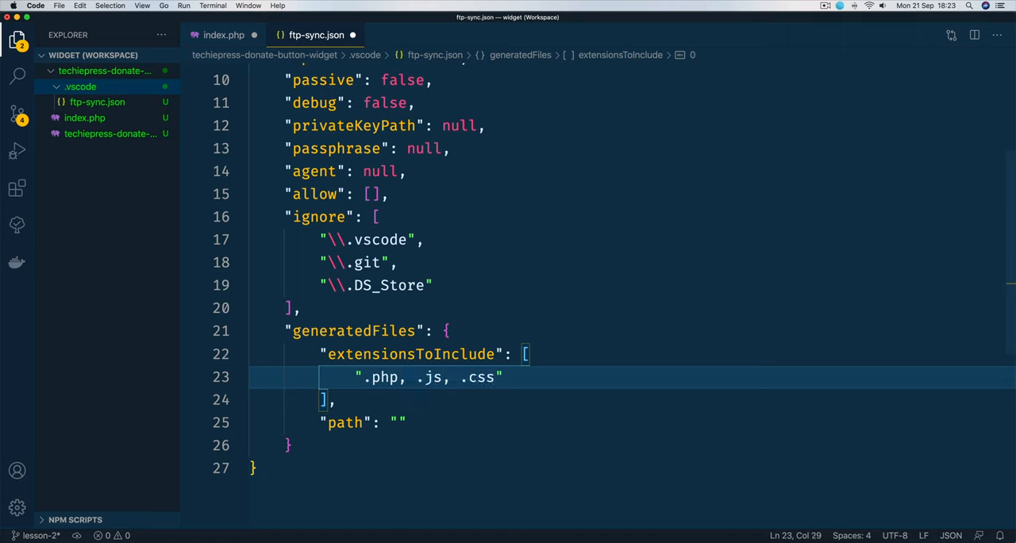
pyautogui.write(', .h')
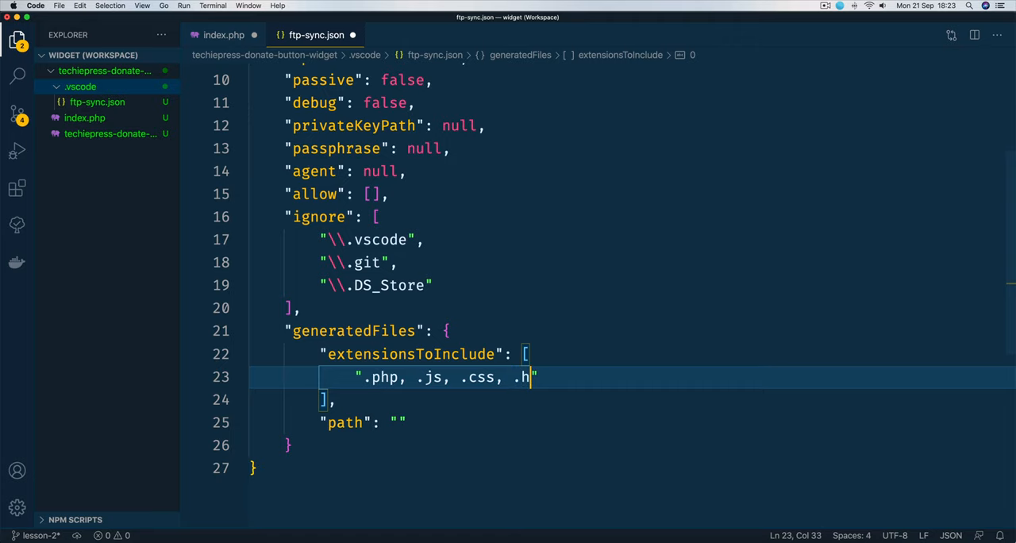
pyautogui.write('tml')
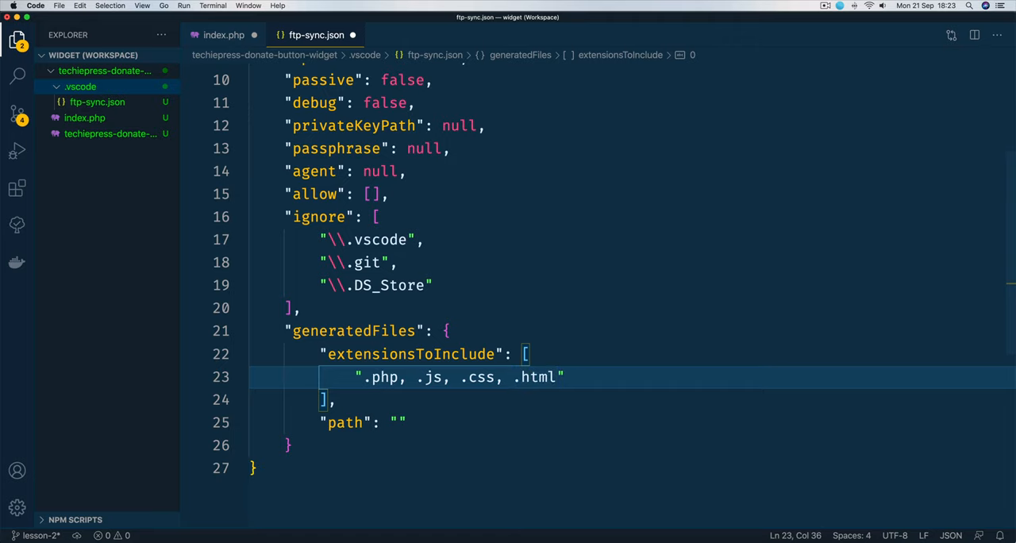
pyautogui.click(224, 35)
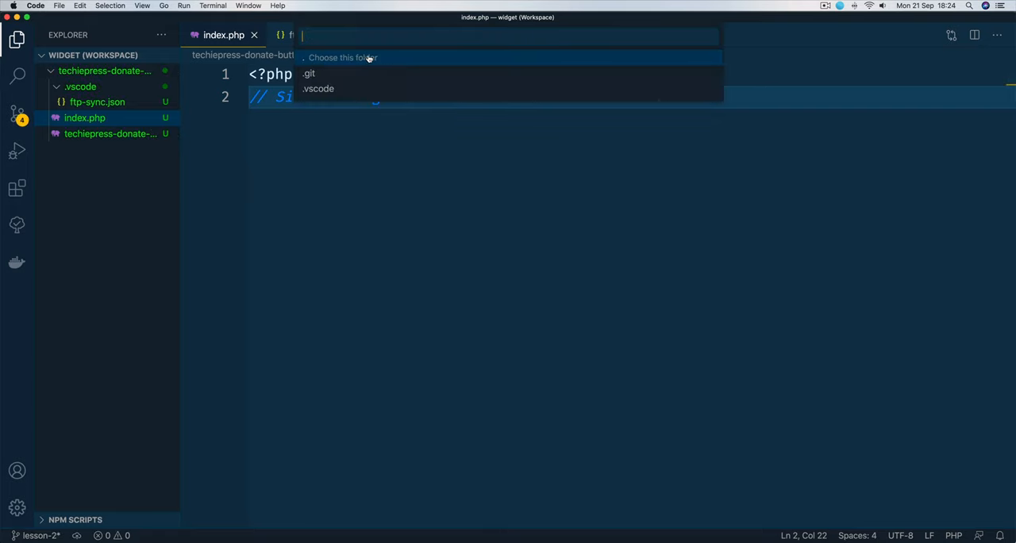
# Step: Full-sync the current project folder to the remote server, running the two pending operations
pyautogui.click(342, 58)
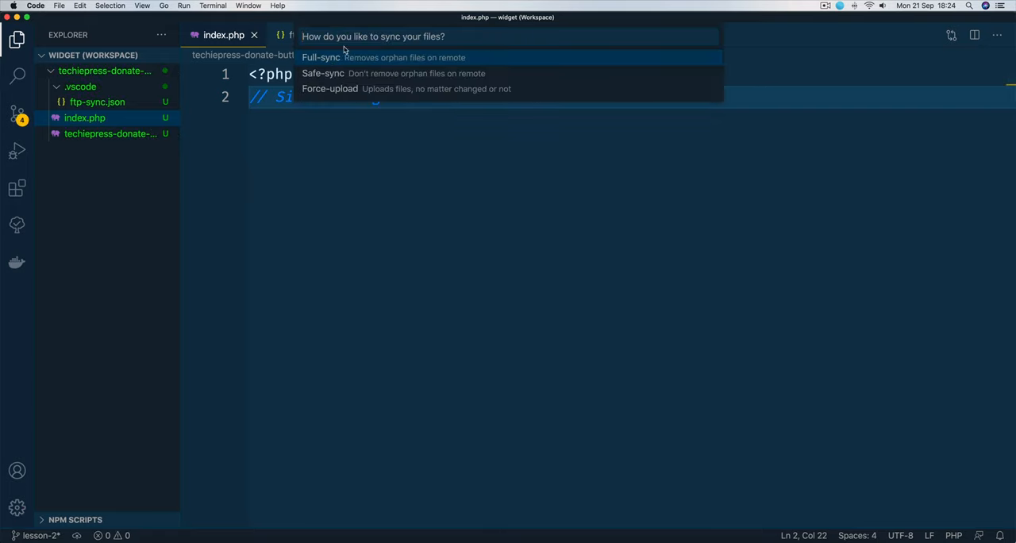
pyautogui.moveTo(321, 57)
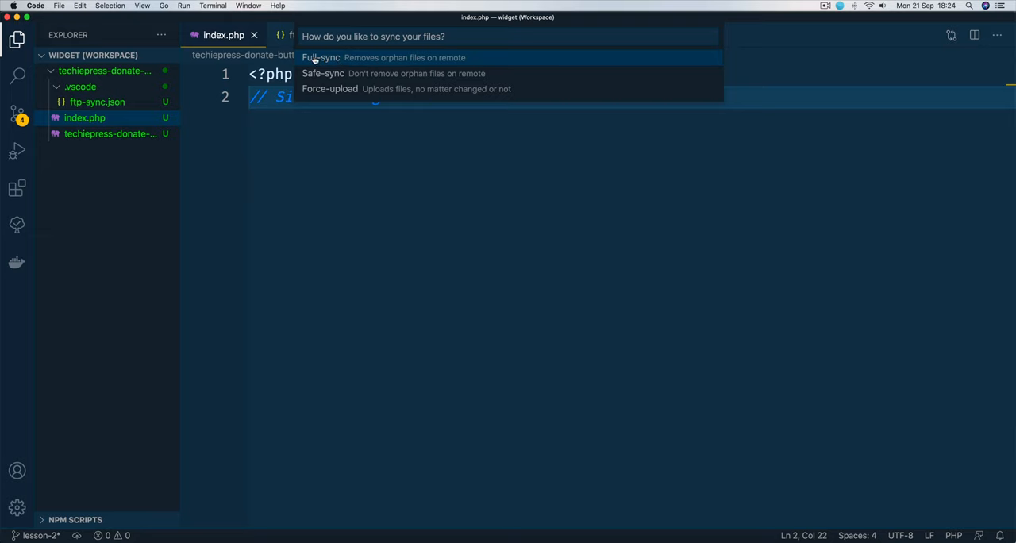
pyautogui.moveTo(389, 61)
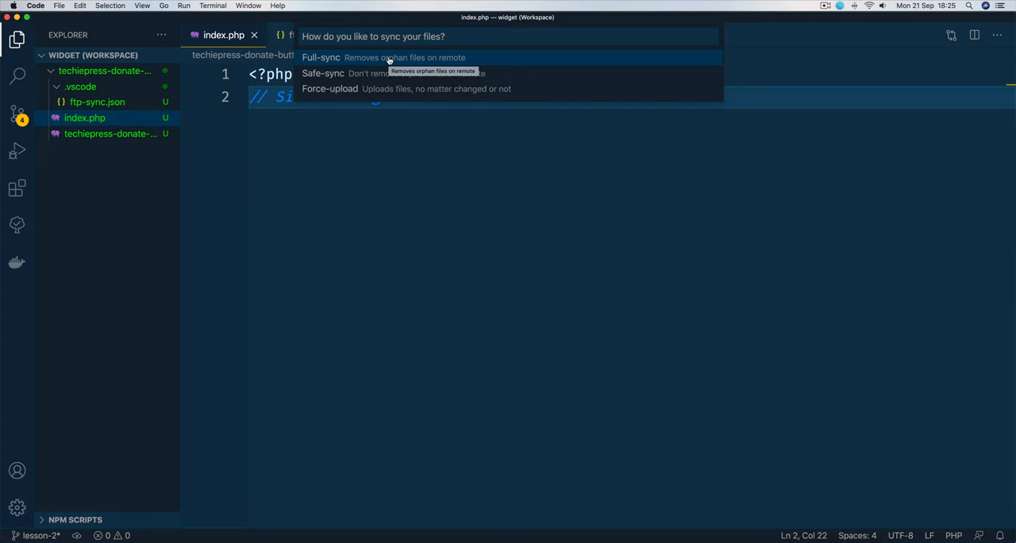
pyautogui.click(321, 57)
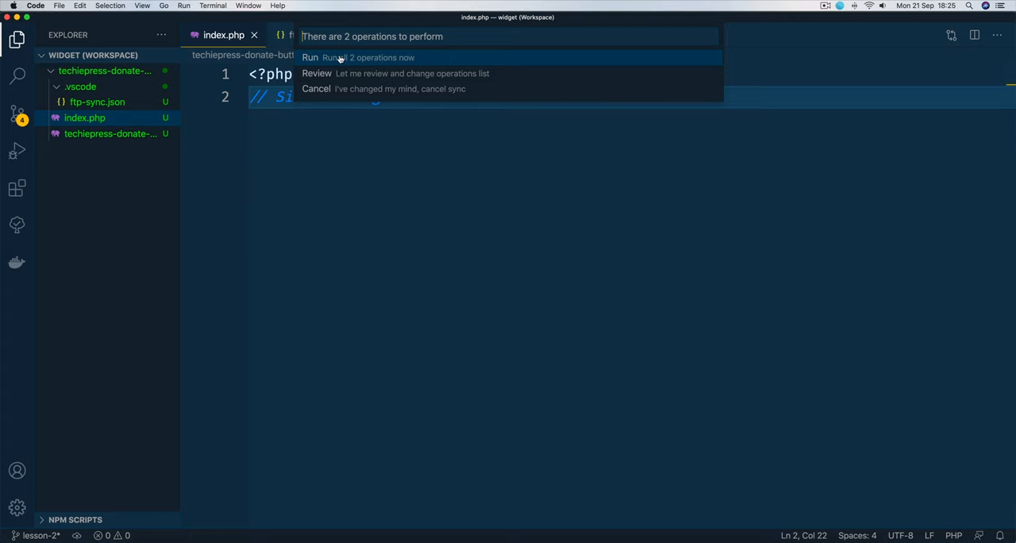
pyautogui.click(310, 57)
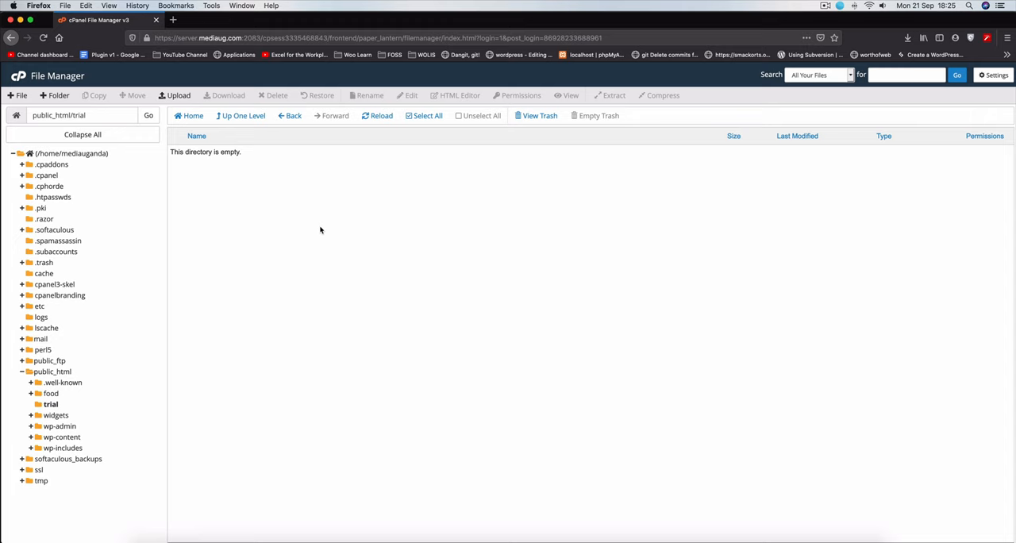
# Step: Refresh the public_html/trial folder listing in cPanel File Manager
pyautogui.click(378, 115)
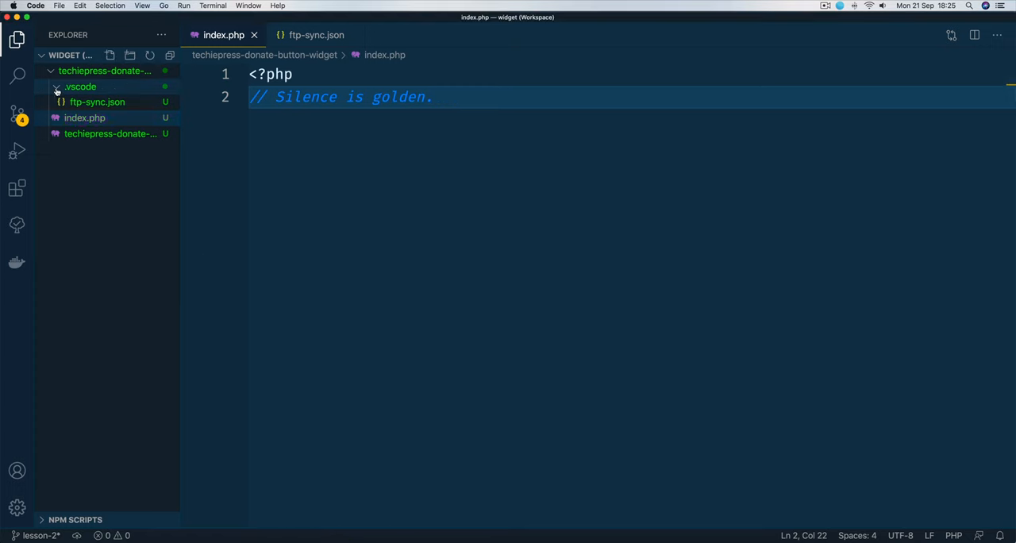
# Step: Add a Widgets folder with a new widgets.php file starting with <?php
pyautogui.rightClick(104, 70)
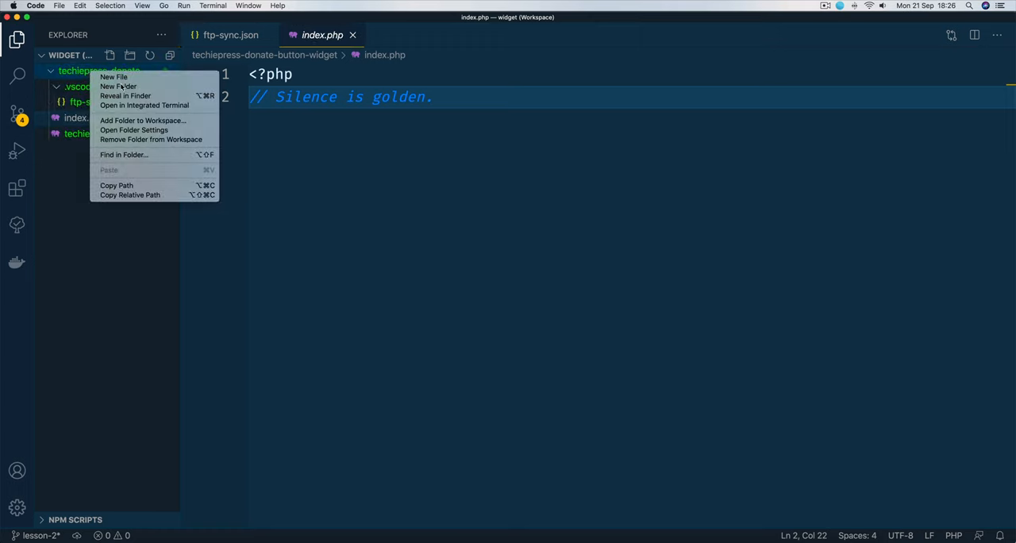
pyautogui.click(117, 86)
pyautogui.write('Widgets')
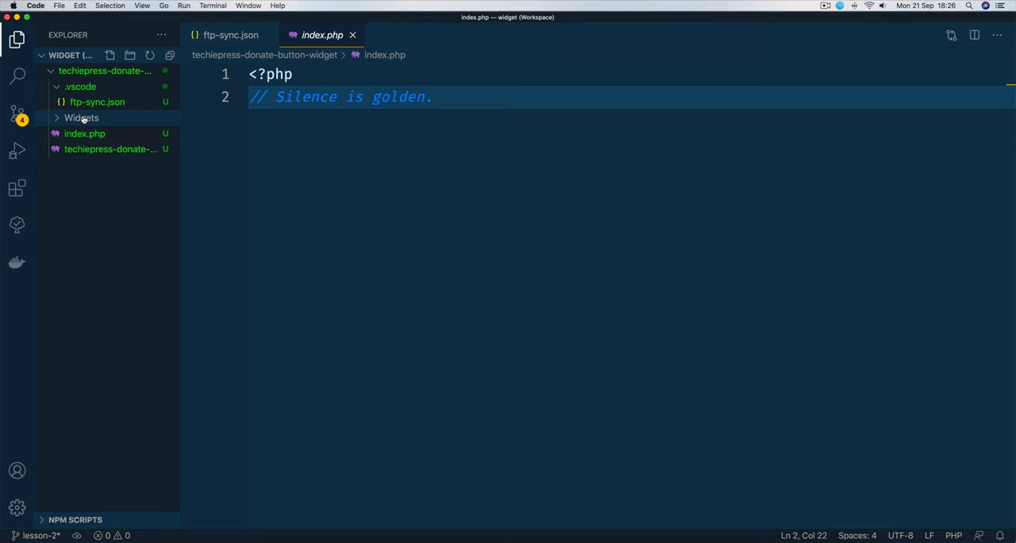
pyautogui.click(83, 118)
pyautogui.write('widgets.php')
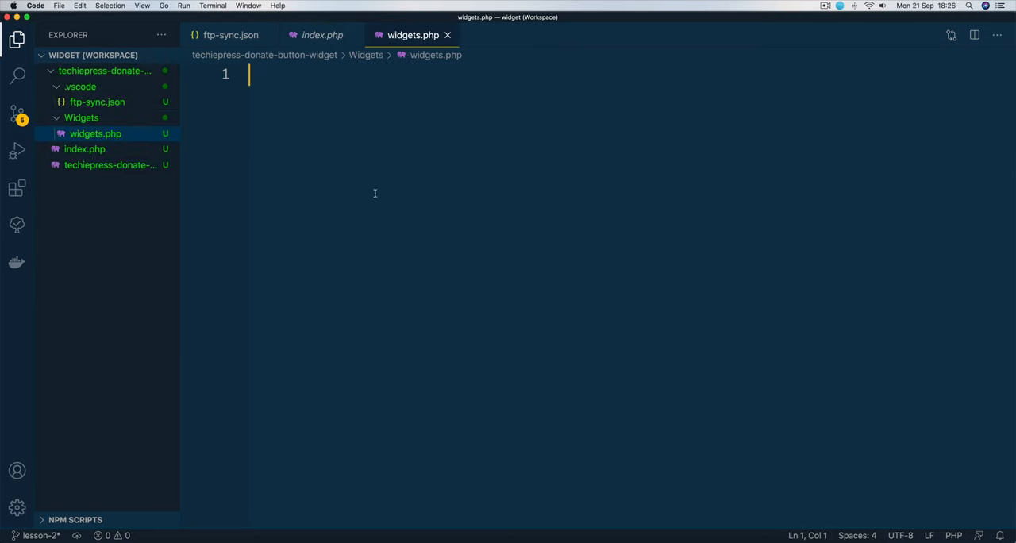
pyautogui.write('<?php')
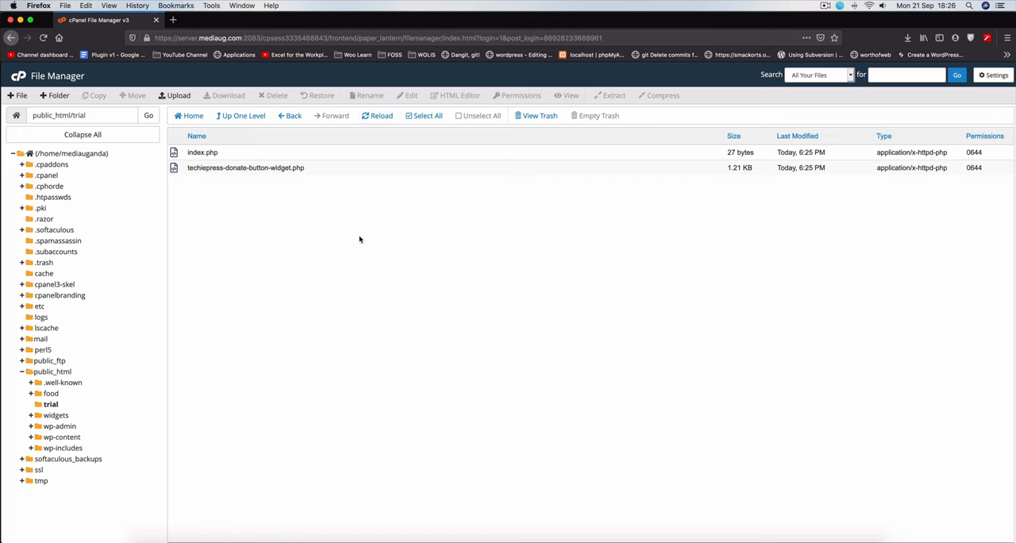
# Step: Open the server's trial/Widgets folder and select the uploaded widgets.php
pyautogui.click(378, 114)
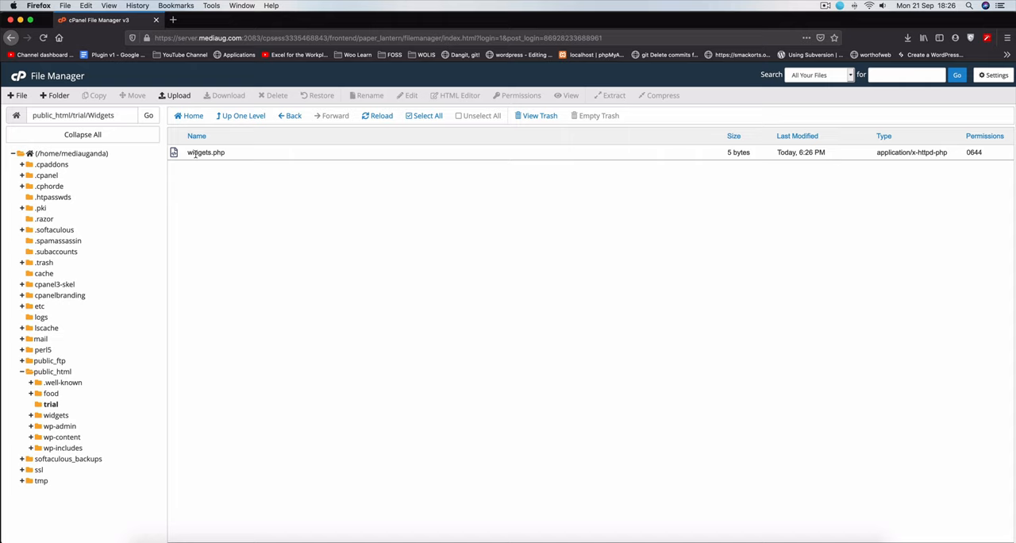
pyautogui.click(206, 152)
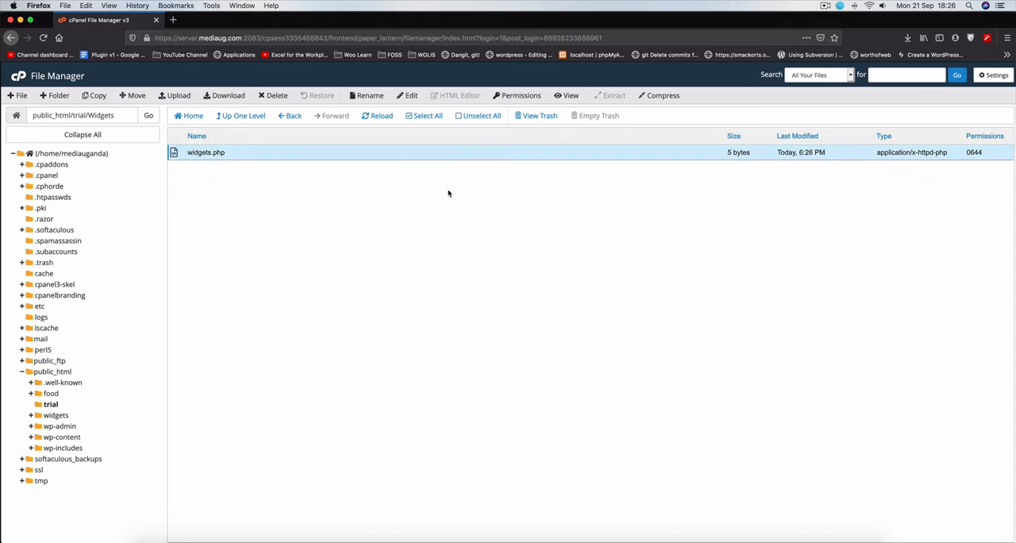
pyautogui.moveTo(539, 481)
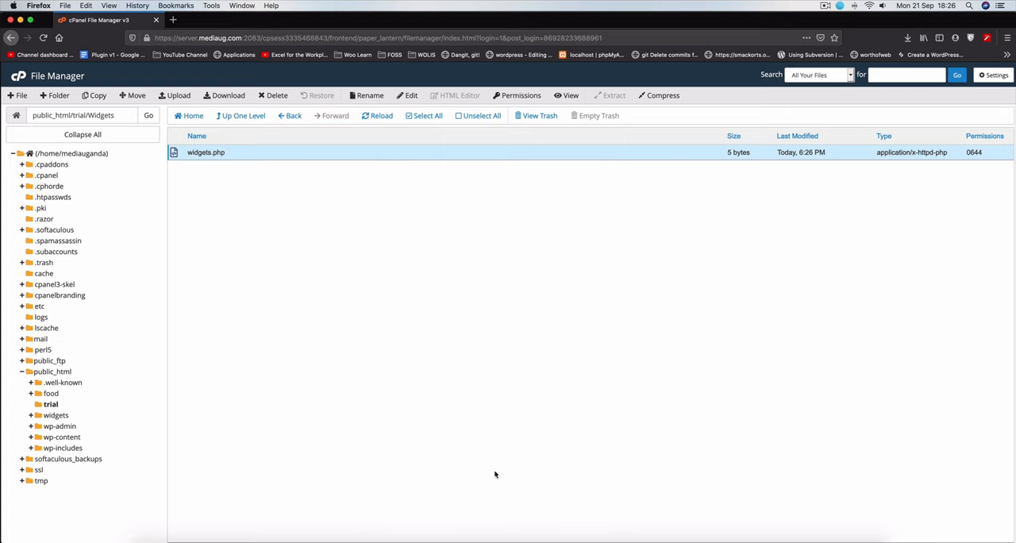
pyautogui.moveTo(410, 419)
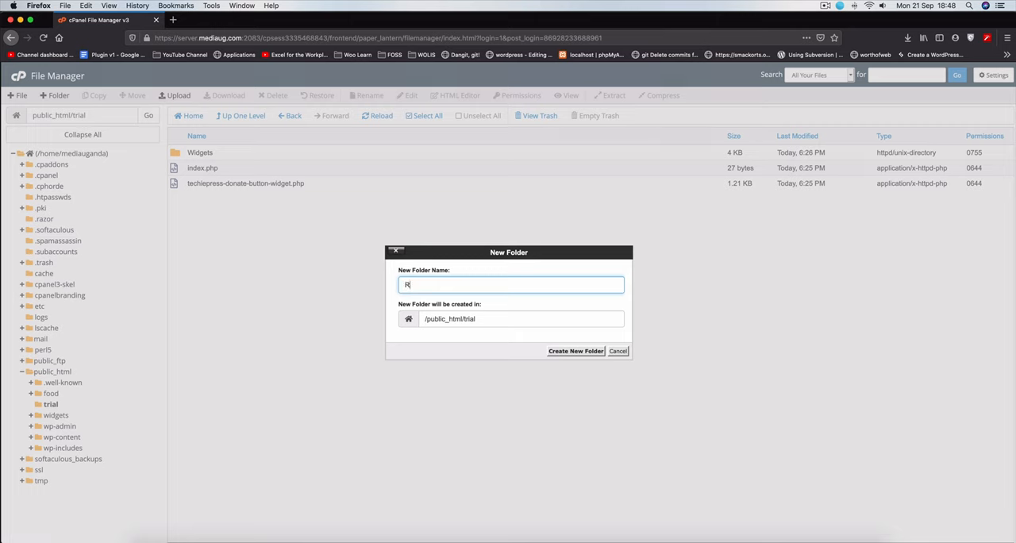
# Step: Create a Remote folder in trial and a new remote.php file inside it
pyautogui.write('emote')
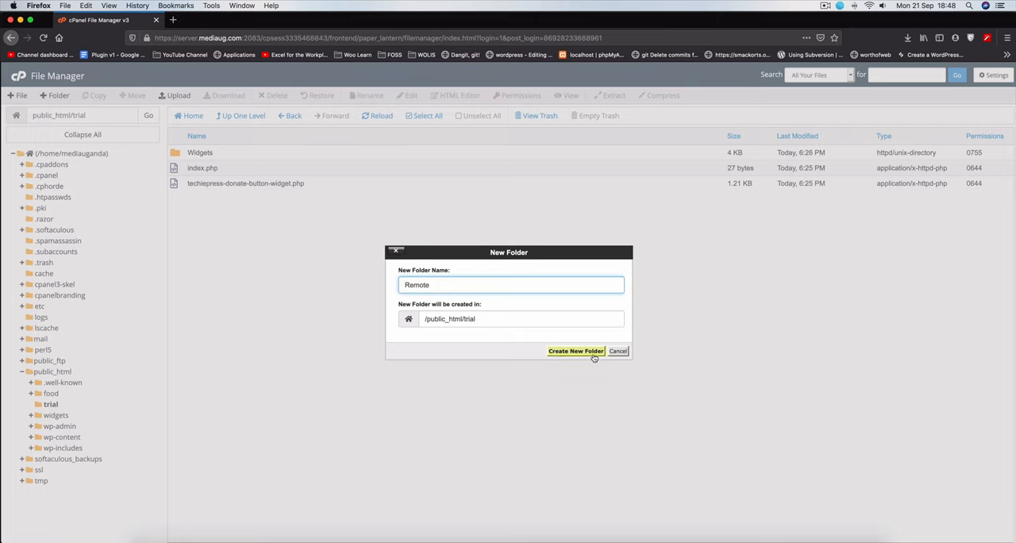
pyautogui.click(575, 351)
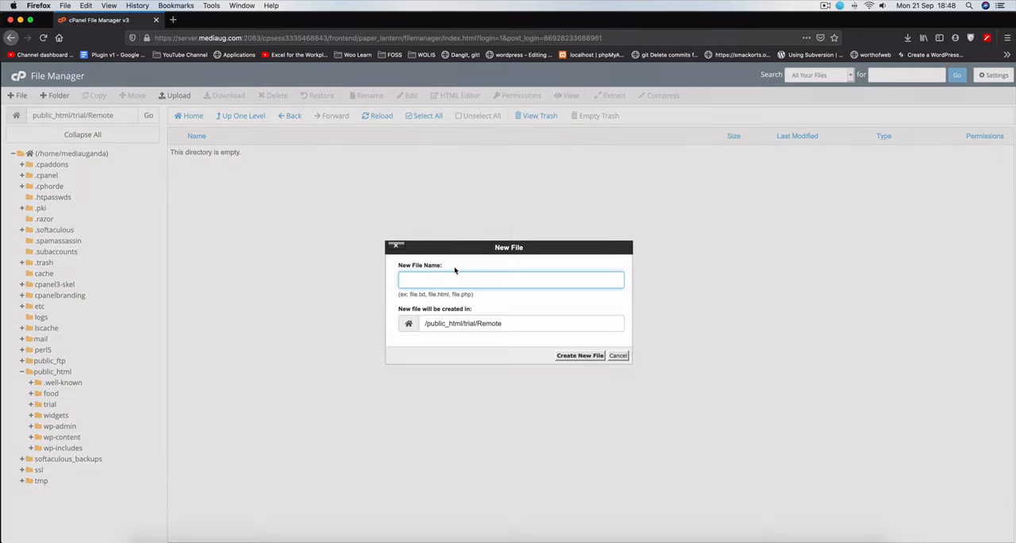
pyautogui.write('remote.php')
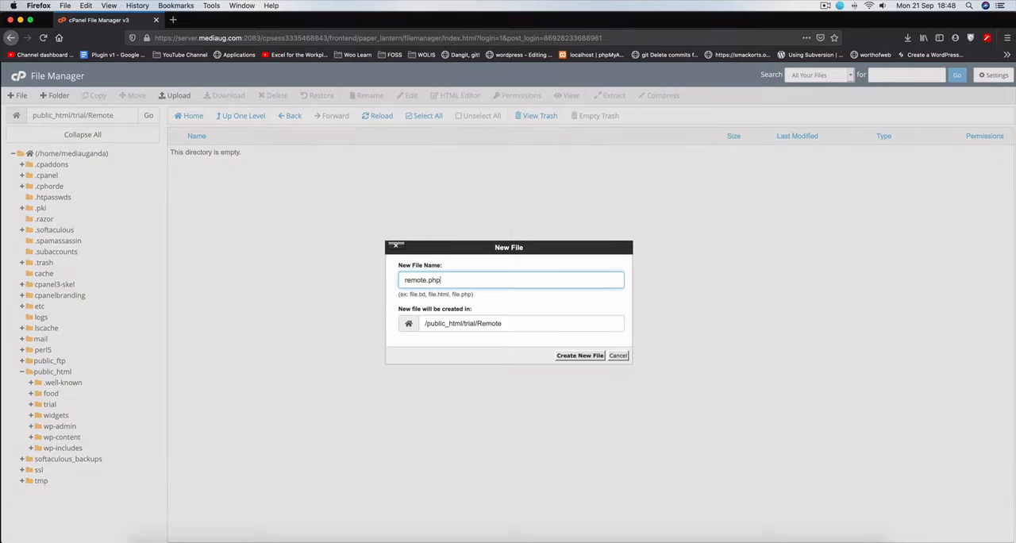
pyautogui.click(580, 356)
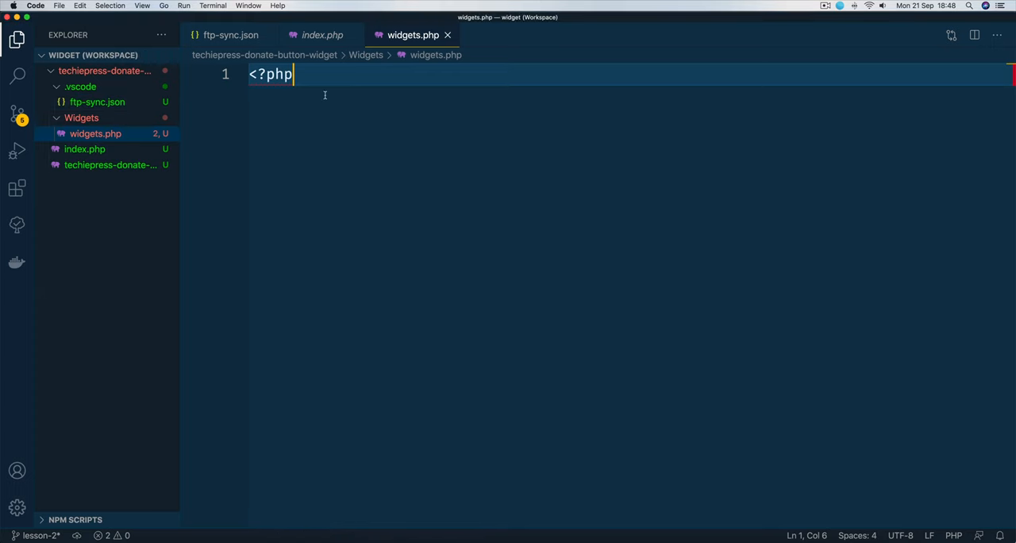
# Step: Run Ftp-sync: Remote to Local as a Full-sync, downloading the server's Remote folder into the project
pyautogui.press('cmd+shift+p')
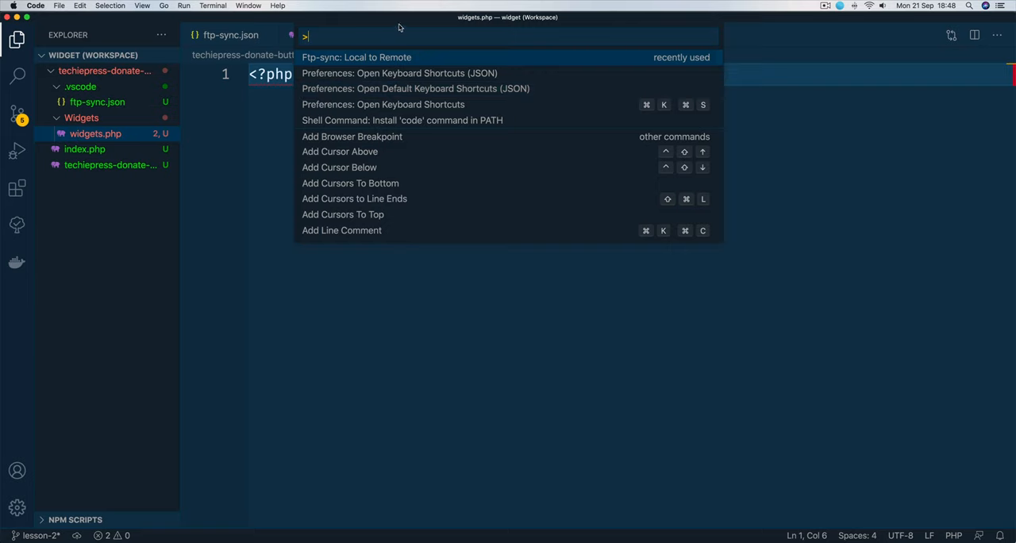
pyautogui.write('ftp-')
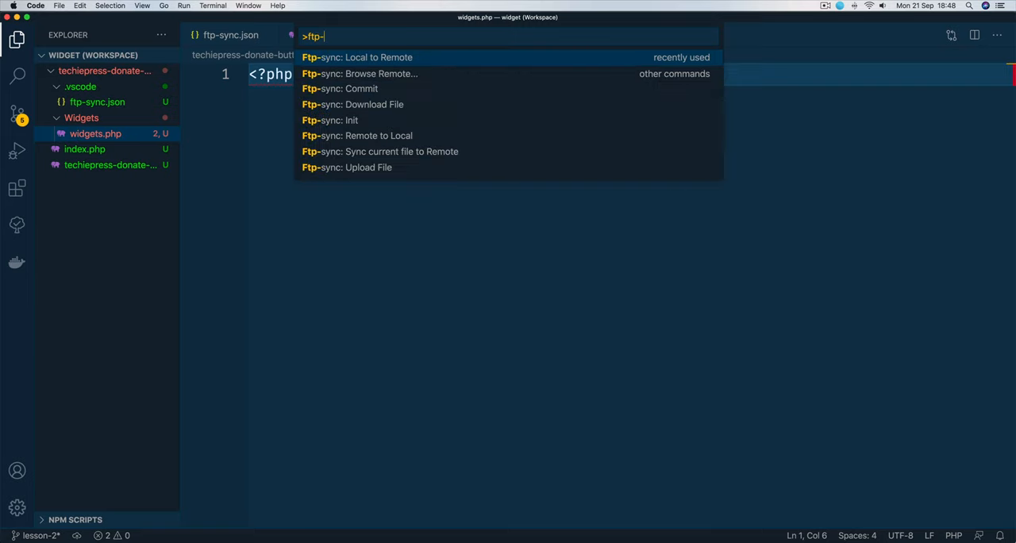
pyautogui.write('s')
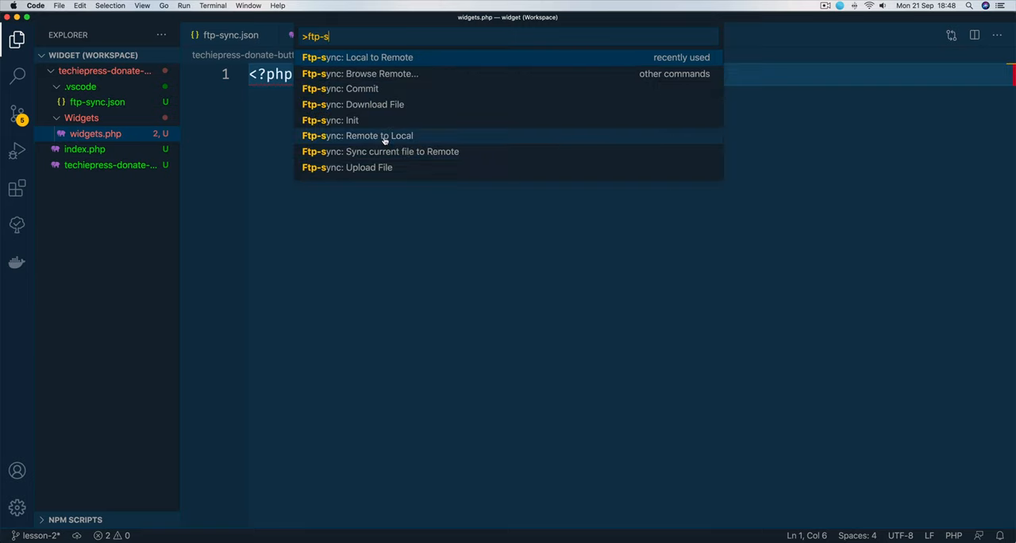
pyautogui.click(353, 120)
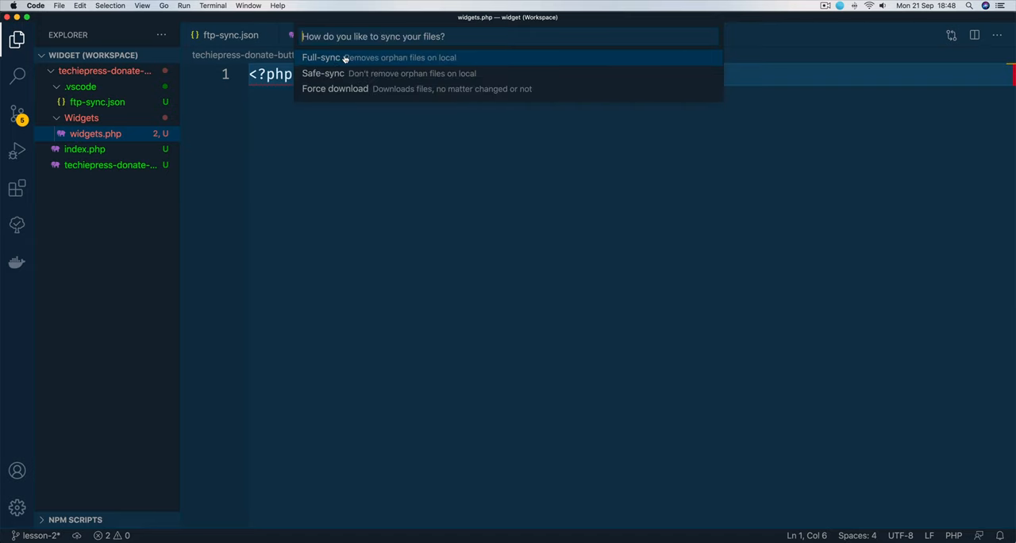
pyautogui.click(320, 57)
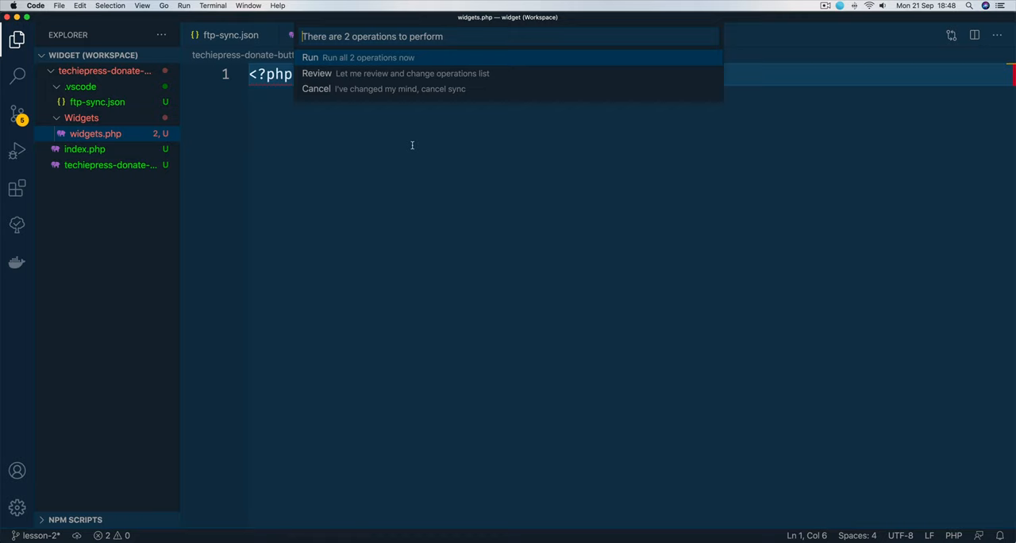
pyautogui.click(310, 57)
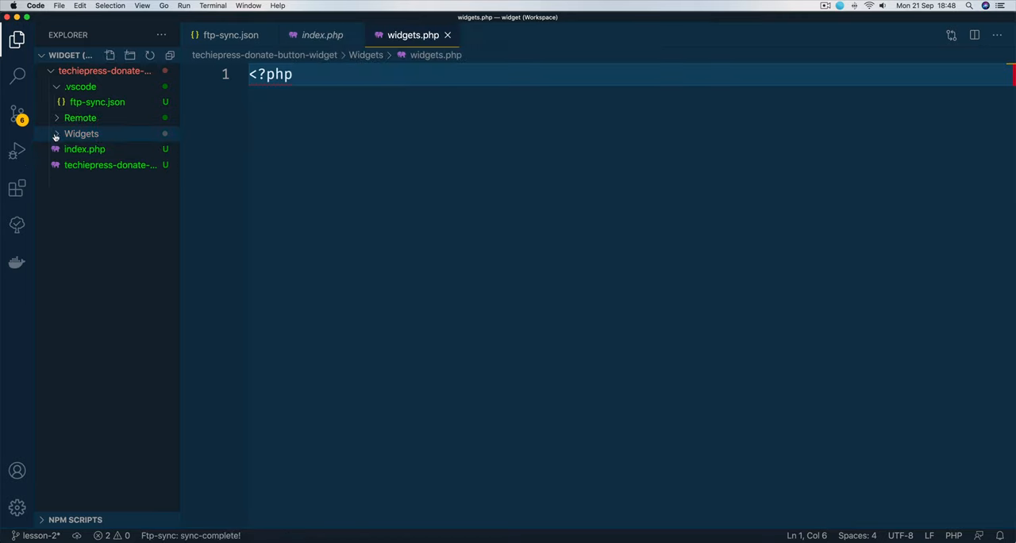
# Step: Expand the Remote folder to reveal the downloaded remote.php, then collapse it
pyautogui.click(80, 118)
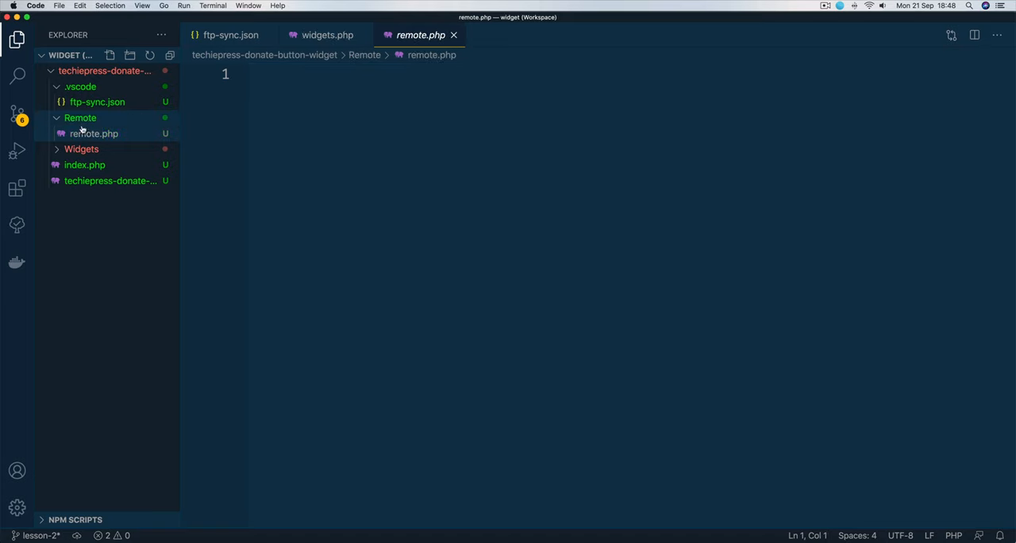
pyautogui.click(80, 117)
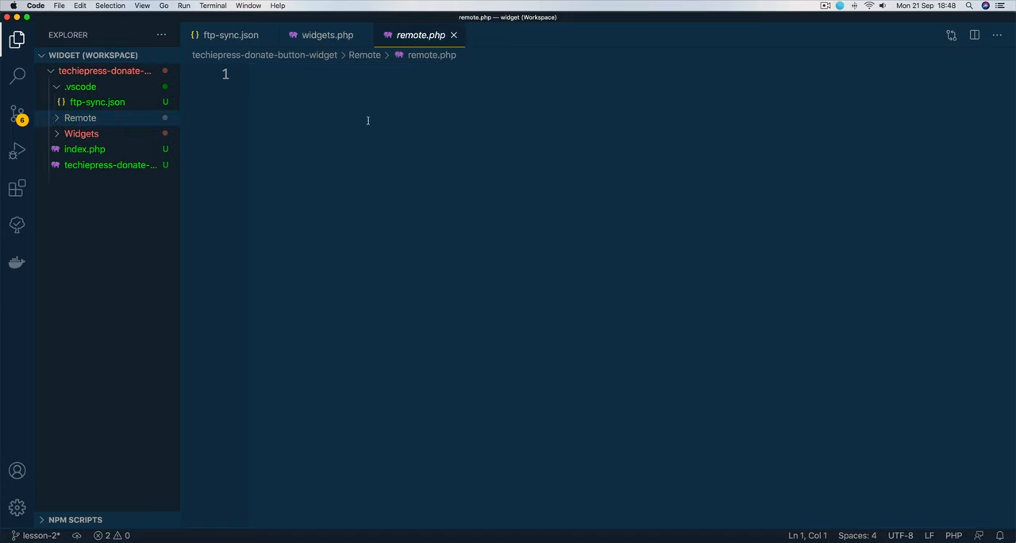